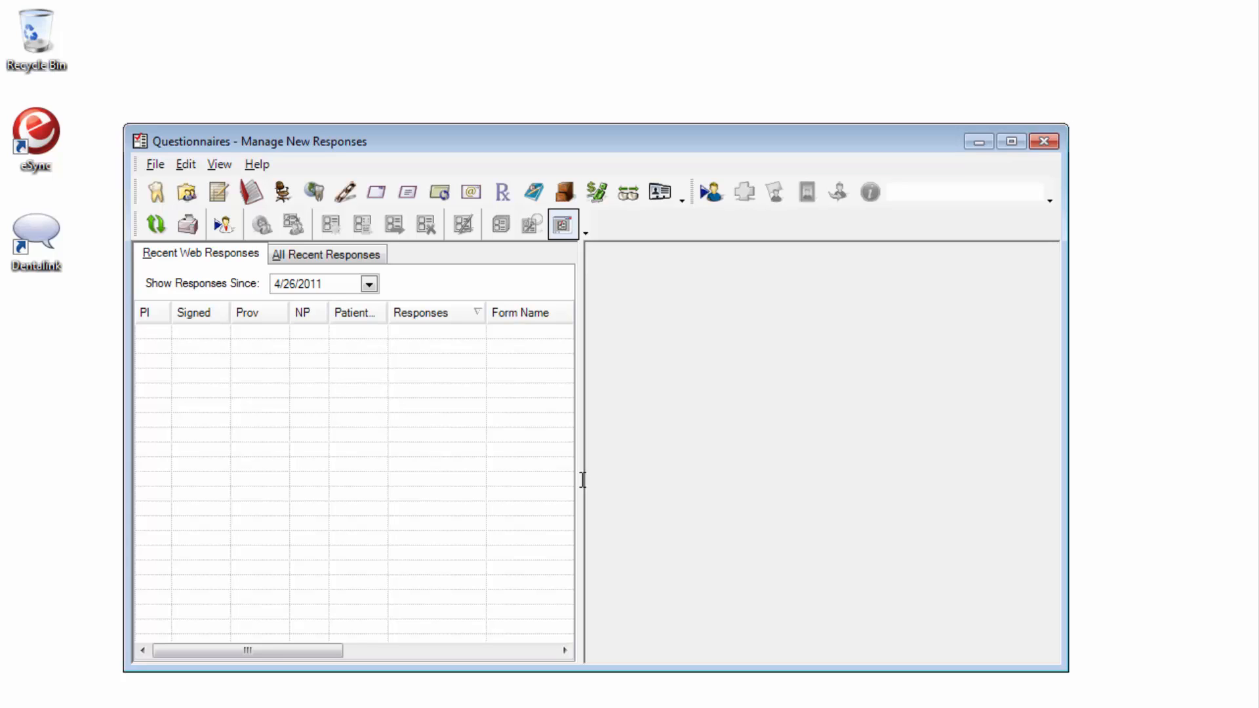
mouse_move(588, 479)
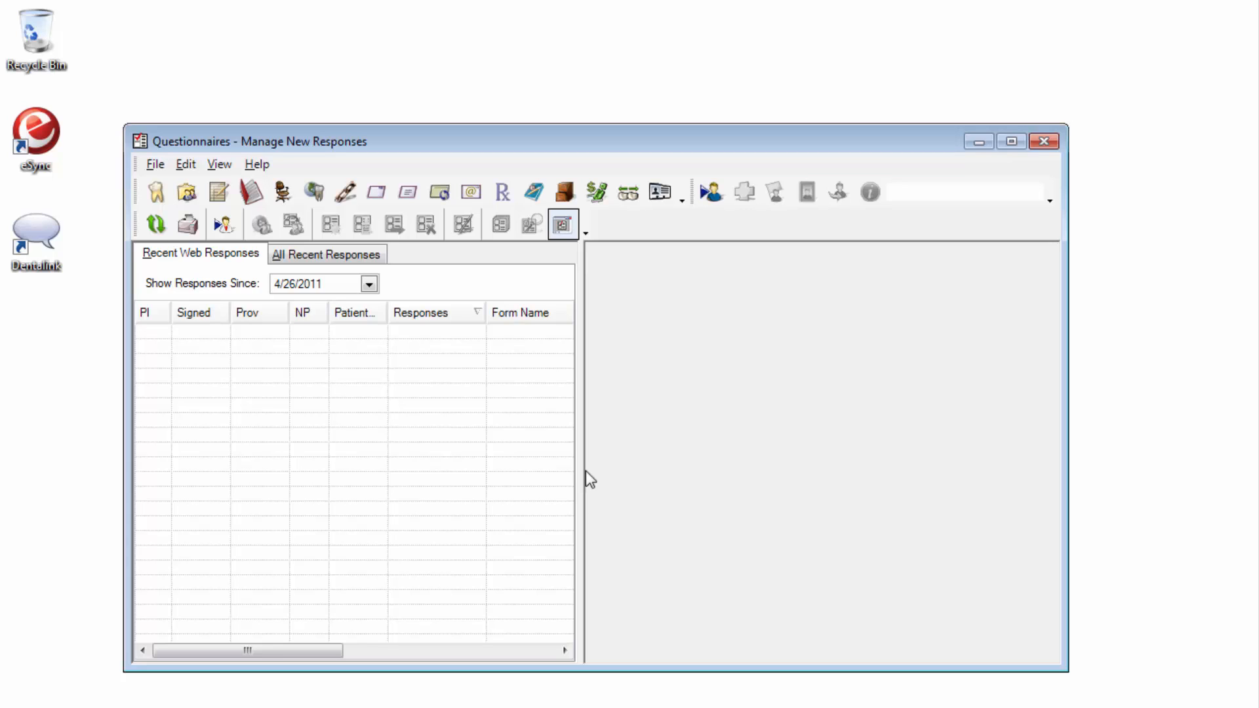
Show the Edit menu commands in the Questionnaires window.
click(185, 164)
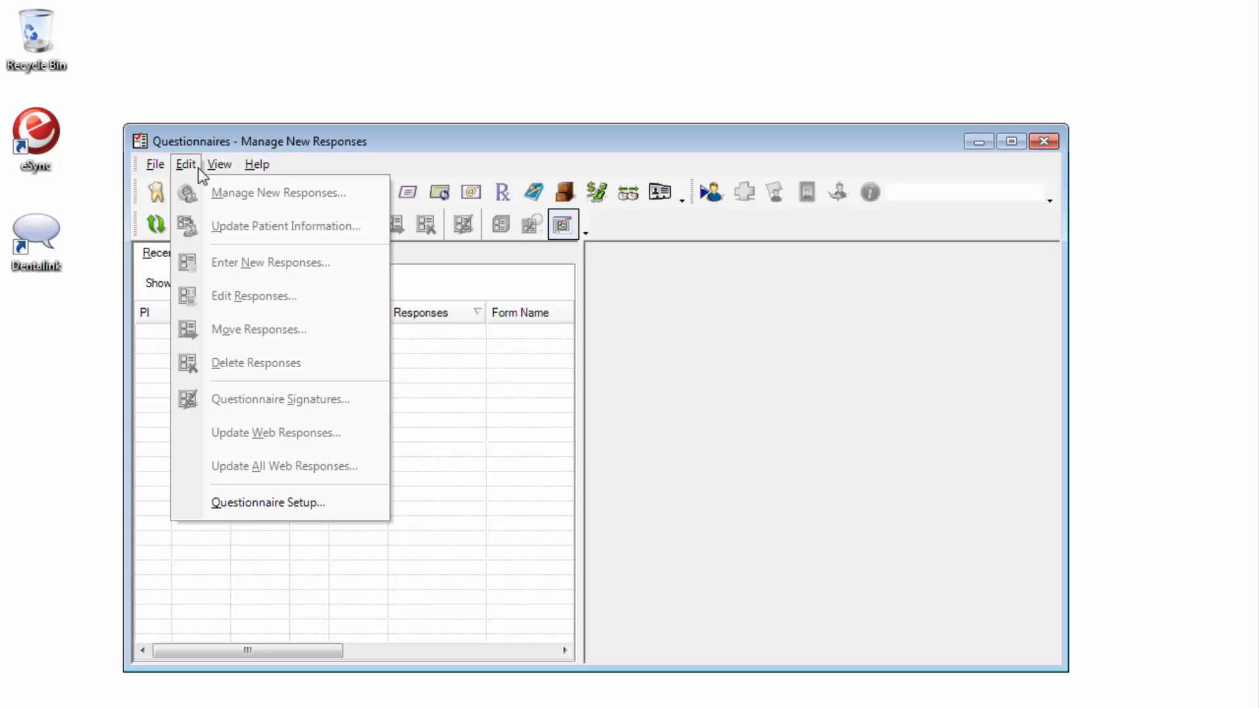
mouse_move(267, 502)
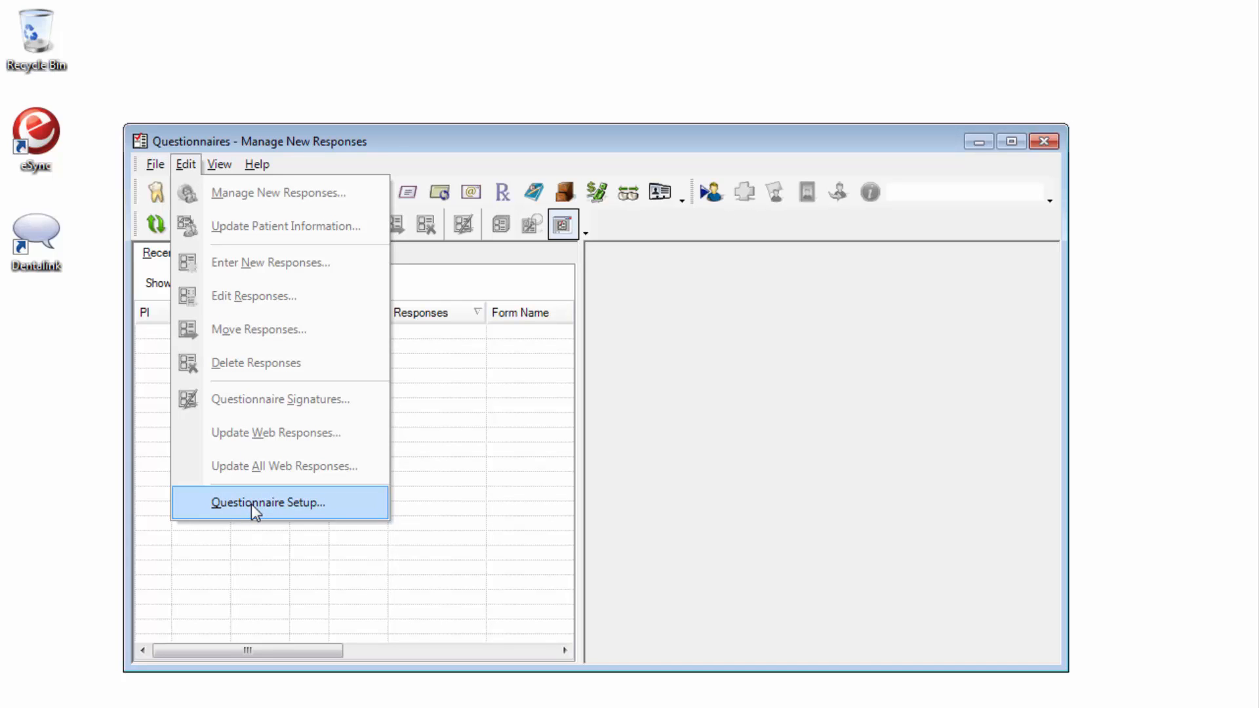
Edit the Medical & Dental History form from Questionnaire Setup, keeping the current version.
click(267, 502)
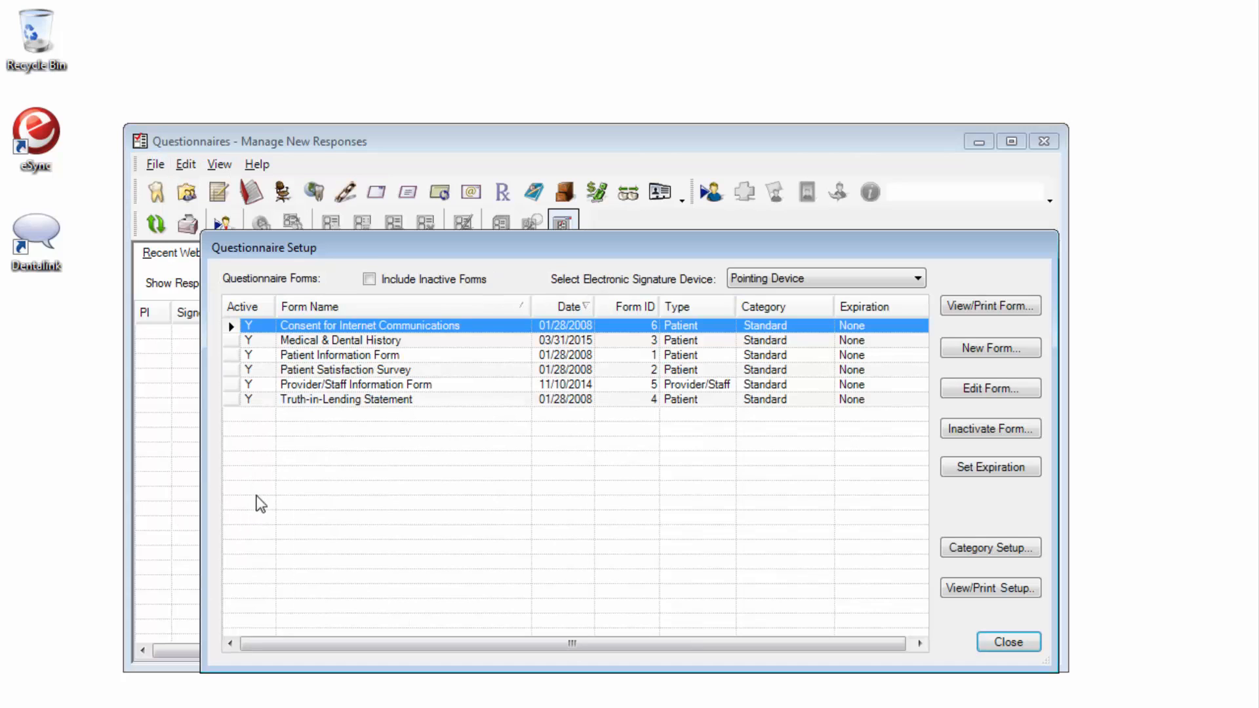
click(362, 340)
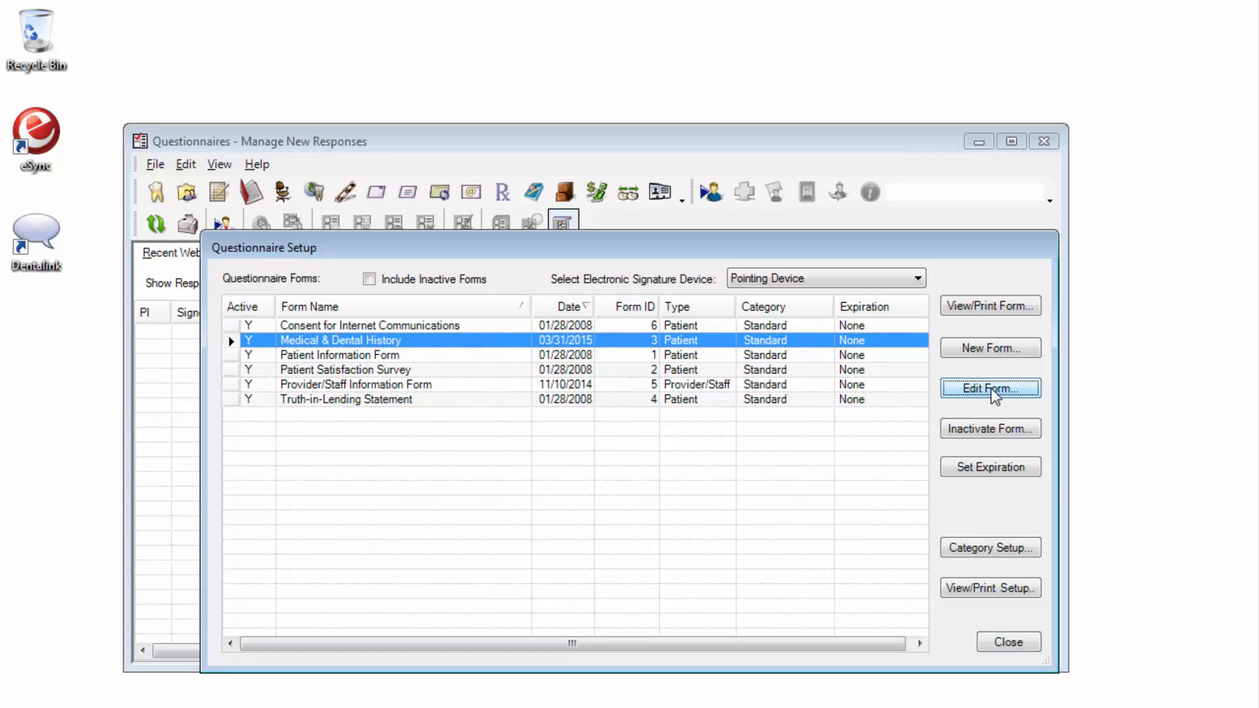
click(990, 388)
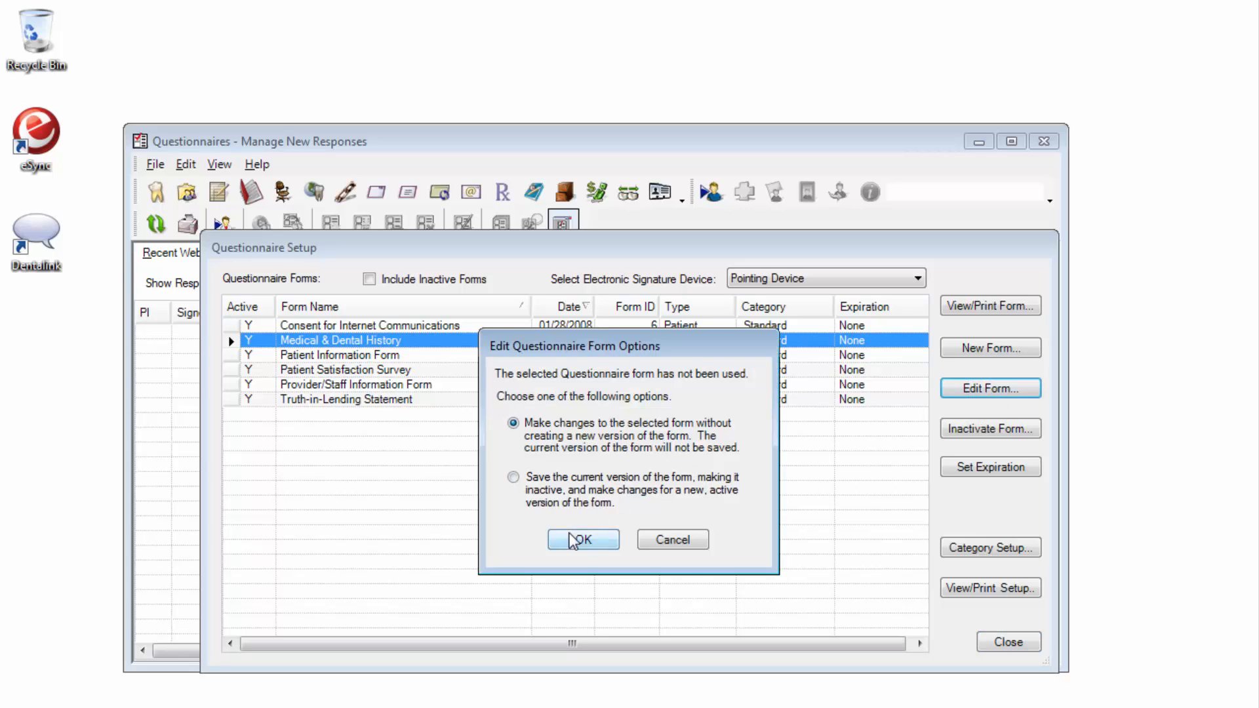
click(582, 539)
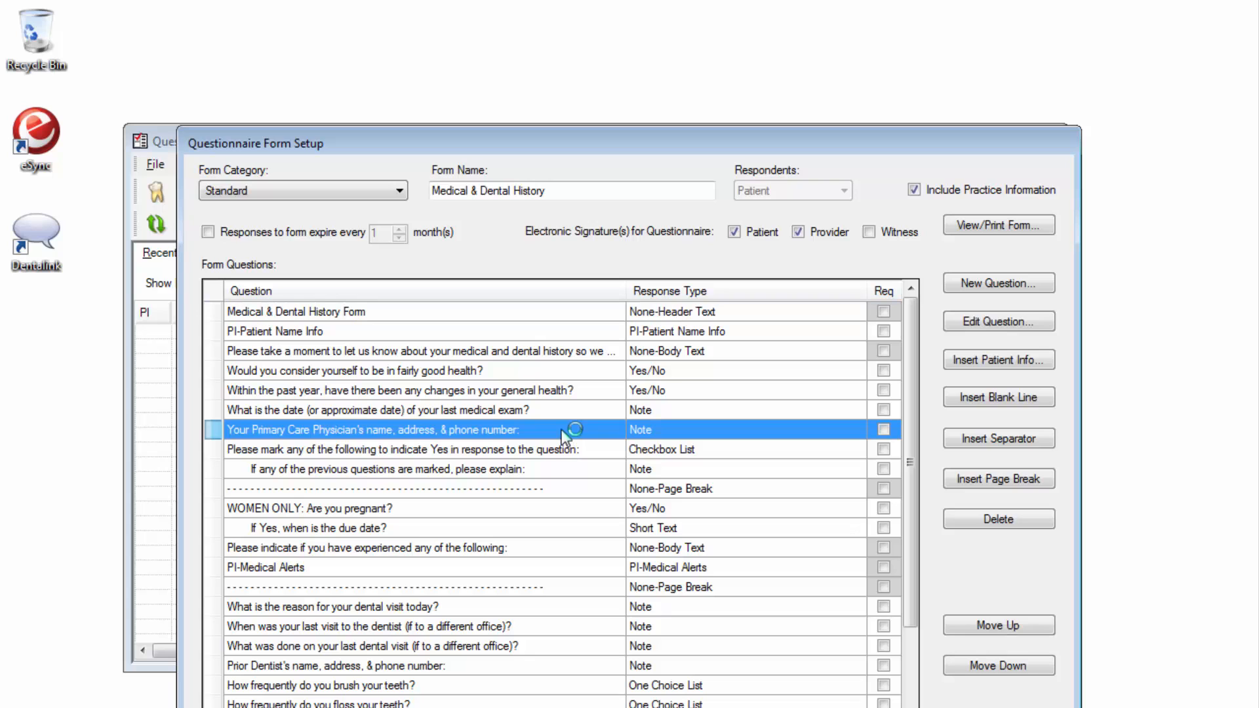
mouse_move(999, 322)
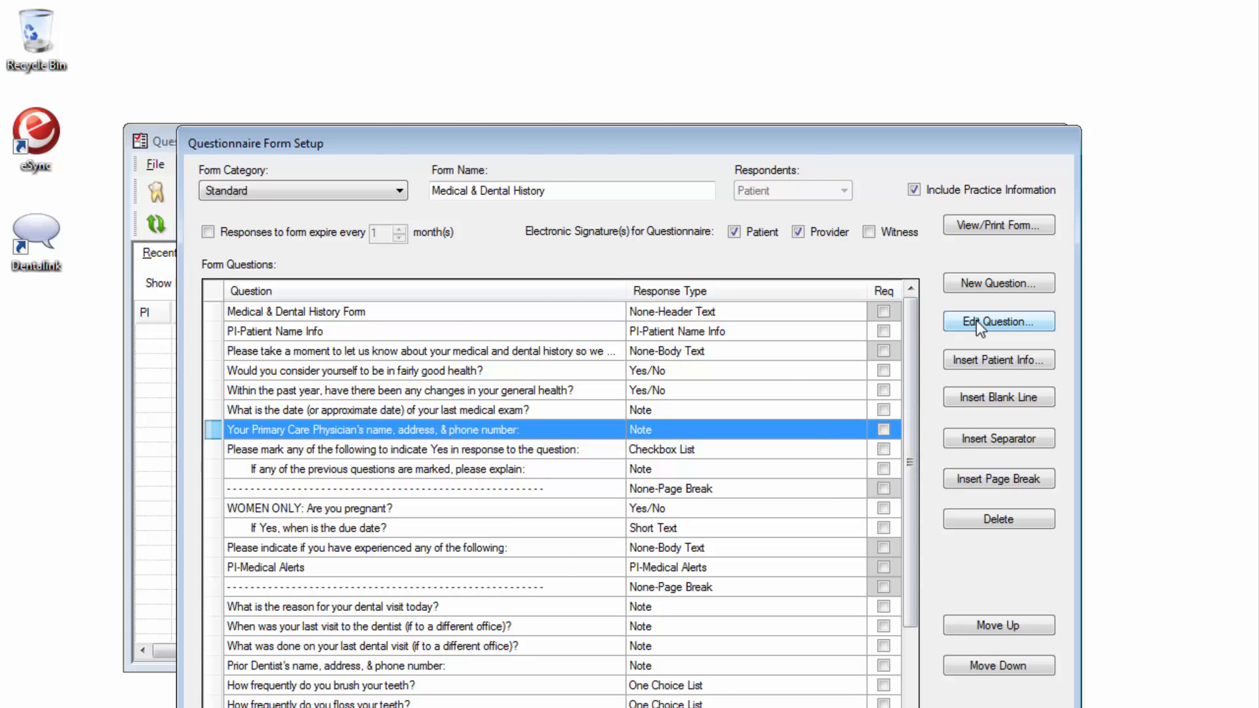
Enable 'Use Note to Update Patient Information' on the physician question, then select the PI-Medical Alerts row.
click(996, 321)
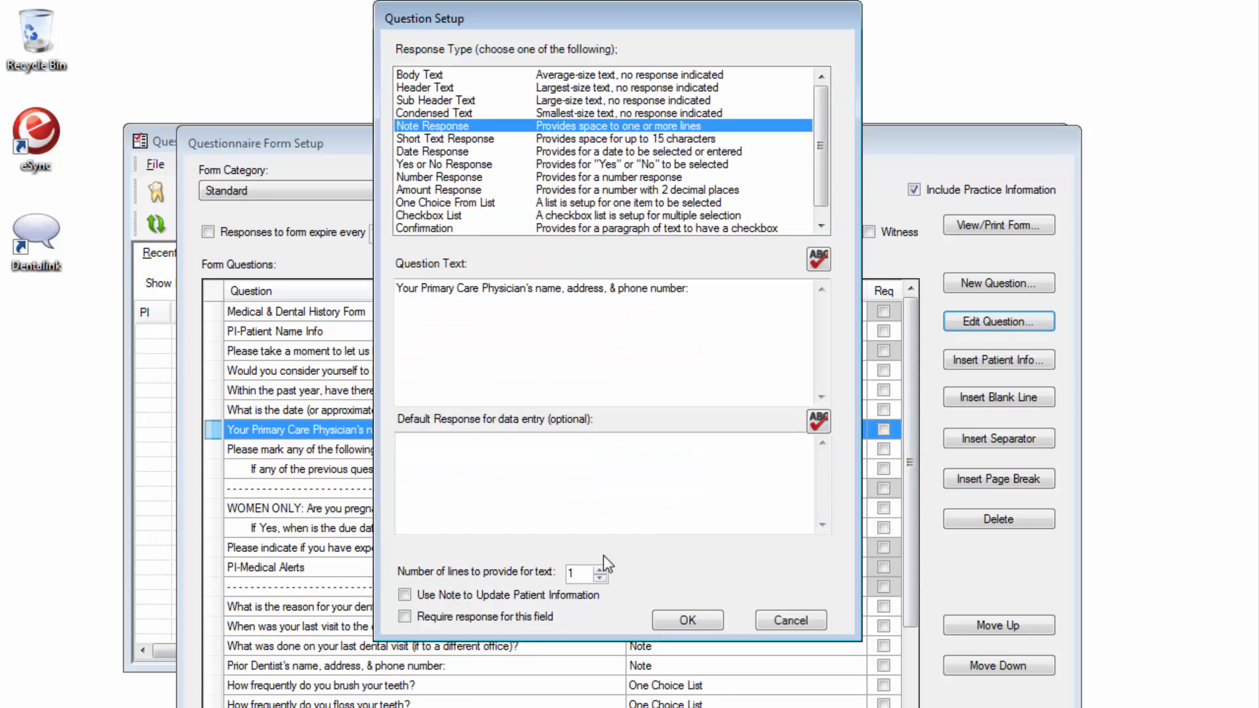
click(405, 595)
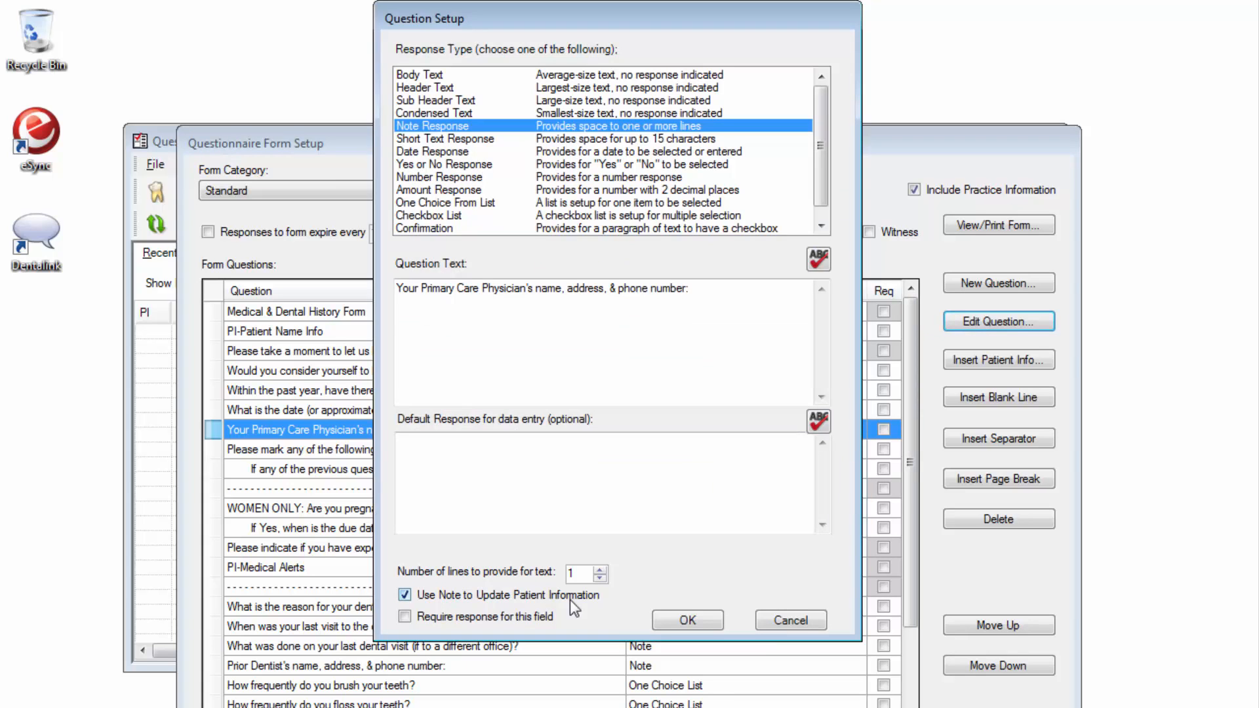
click(685, 620)
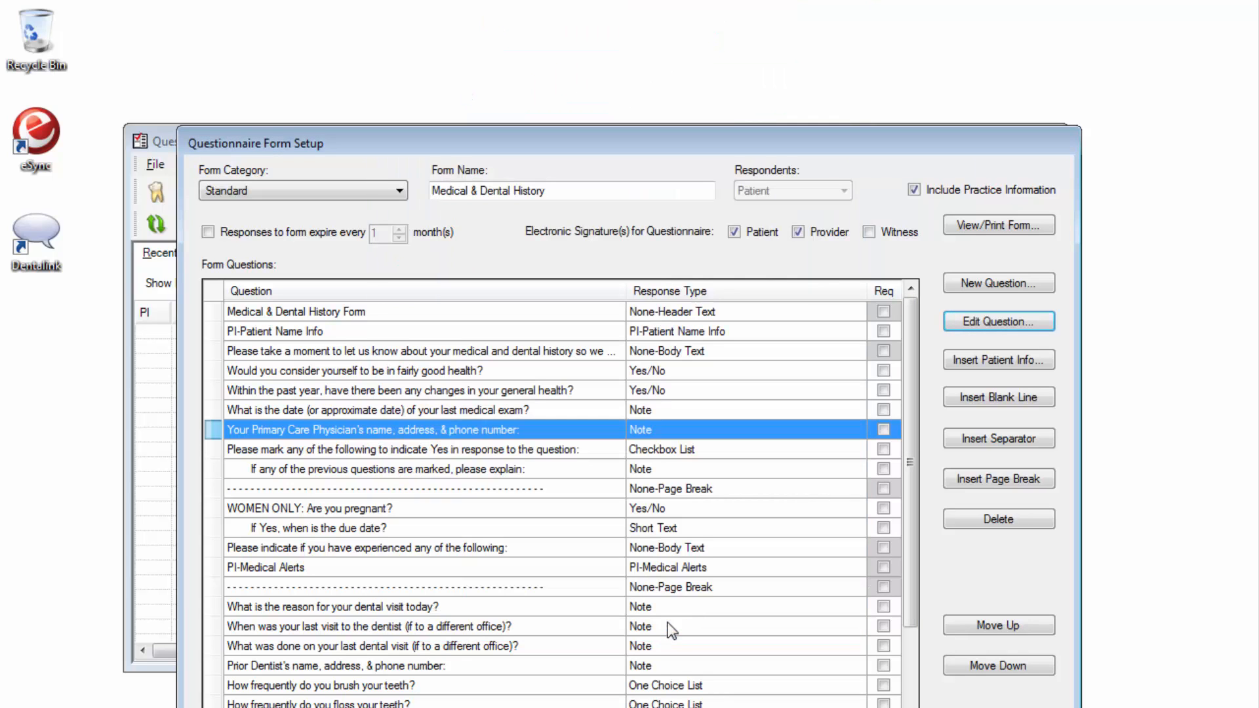
mouse_move(566, 580)
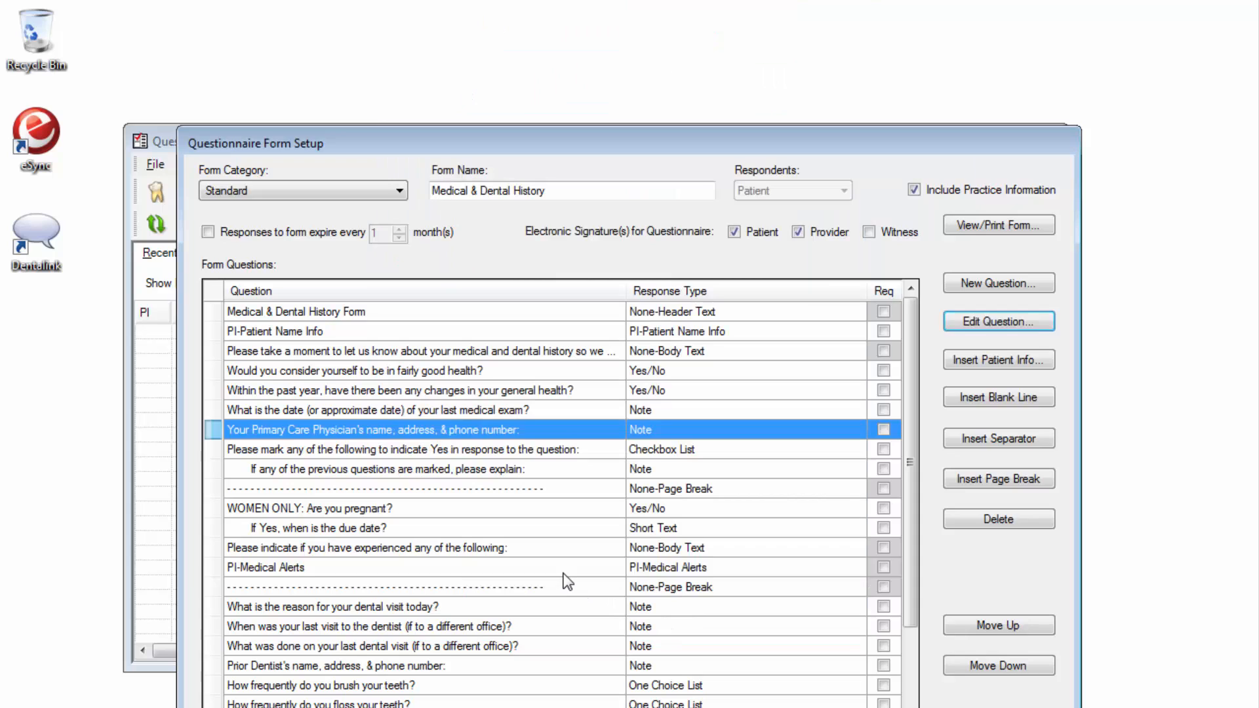
click(265, 567)
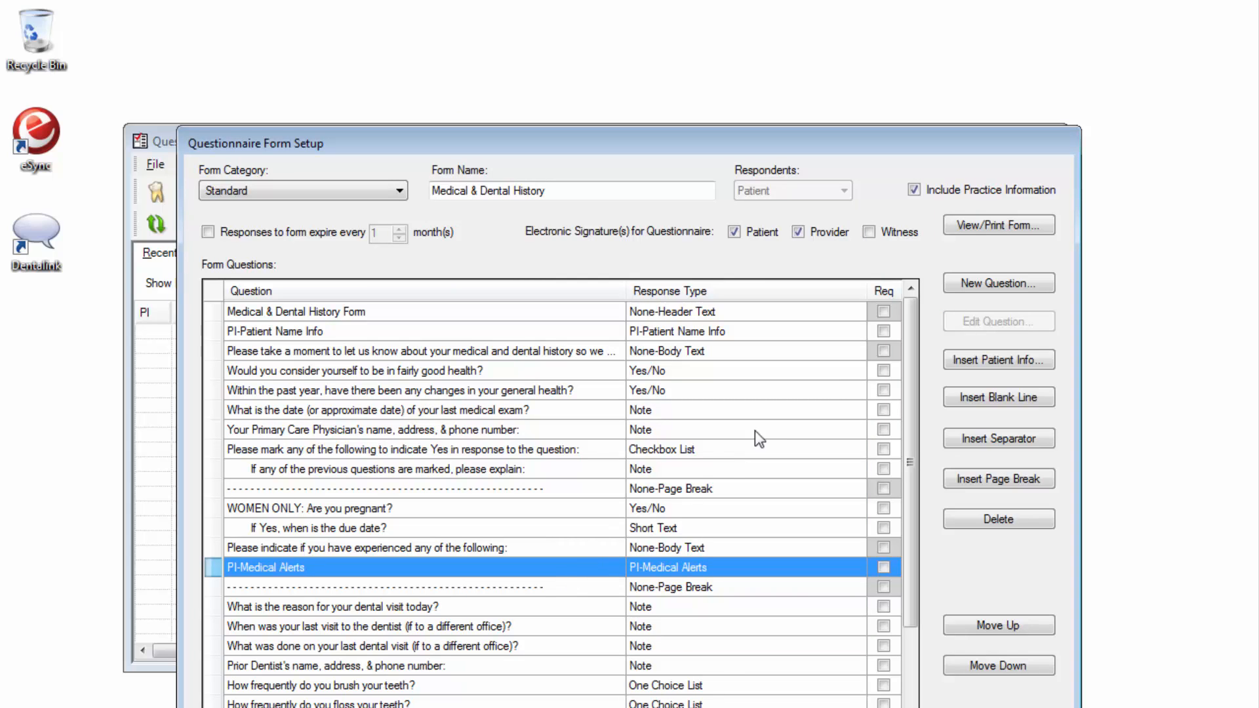
Add a note question 'Do you have any other health issues or allergies...' that updates patient information.
click(998, 283)
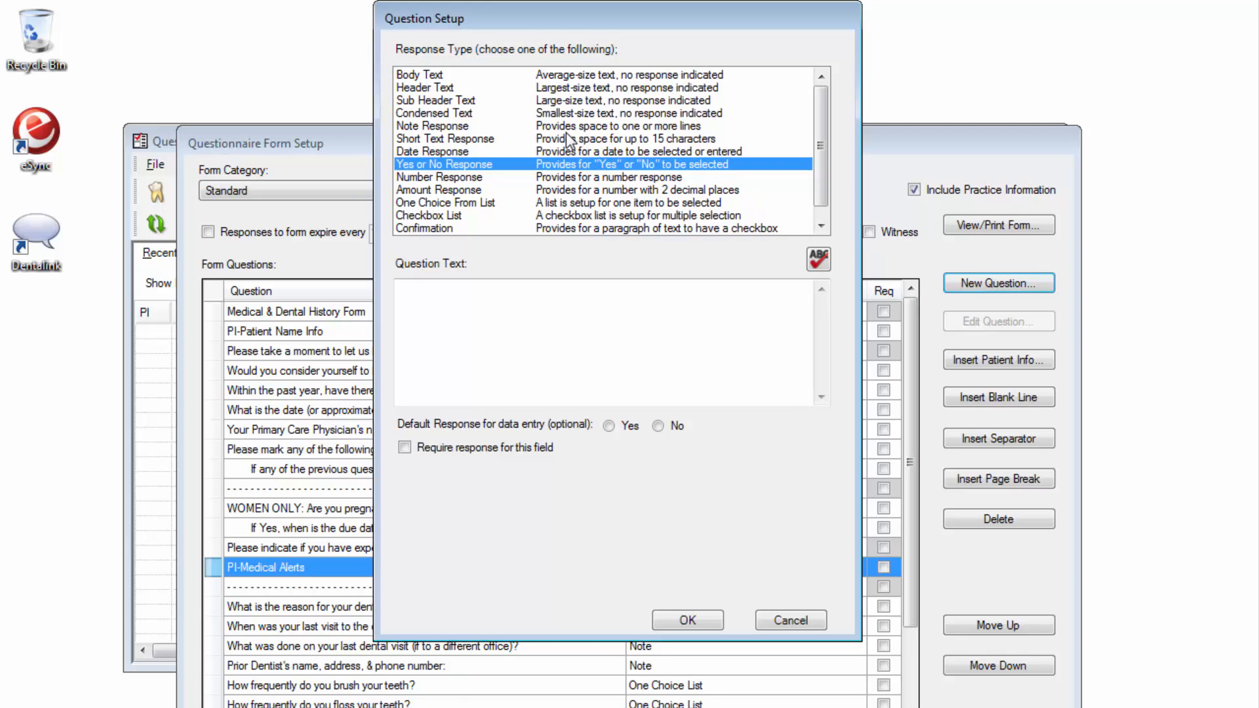
click(431, 126)
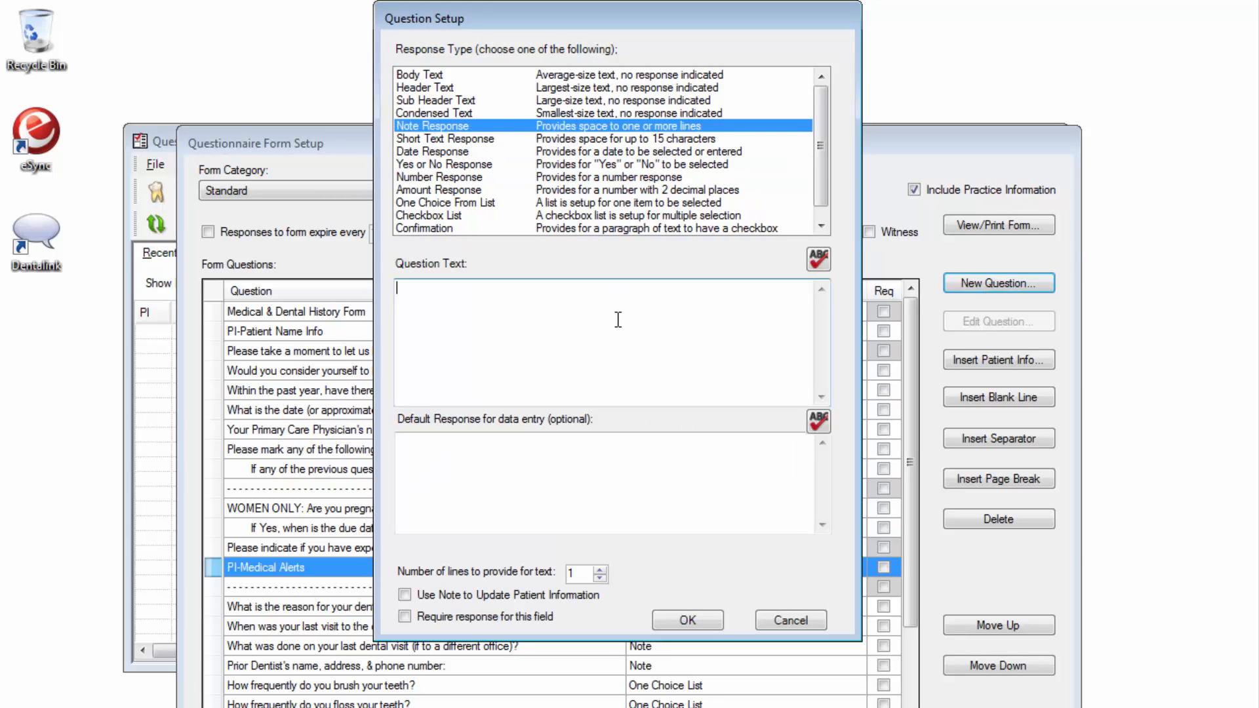
text(Do you have any other health issues or allergies, or explanations for the above answers?)
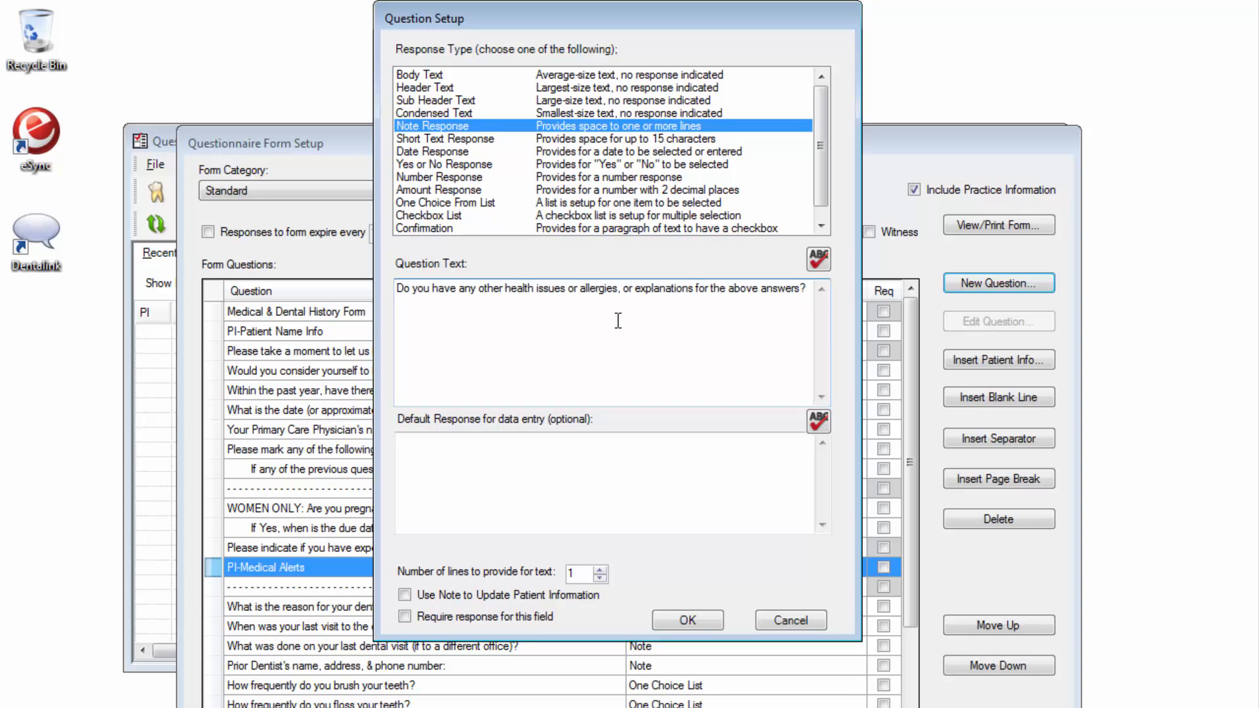
click(405, 596)
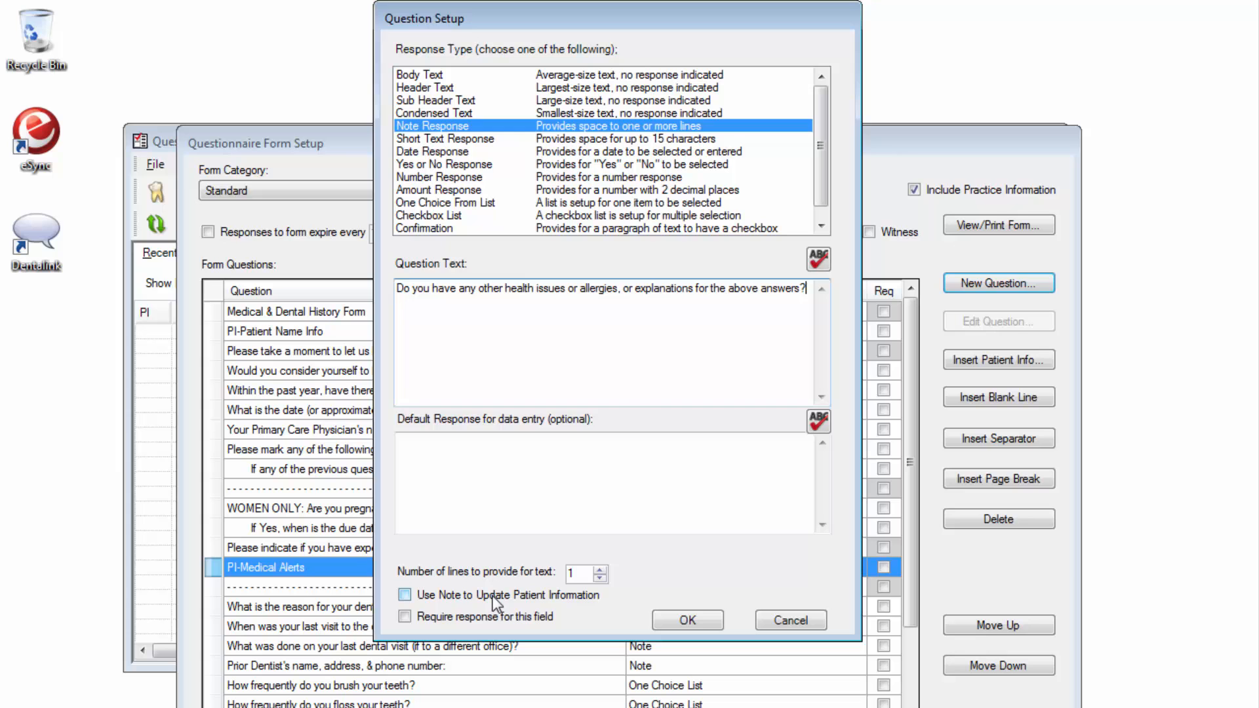
click(405, 595)
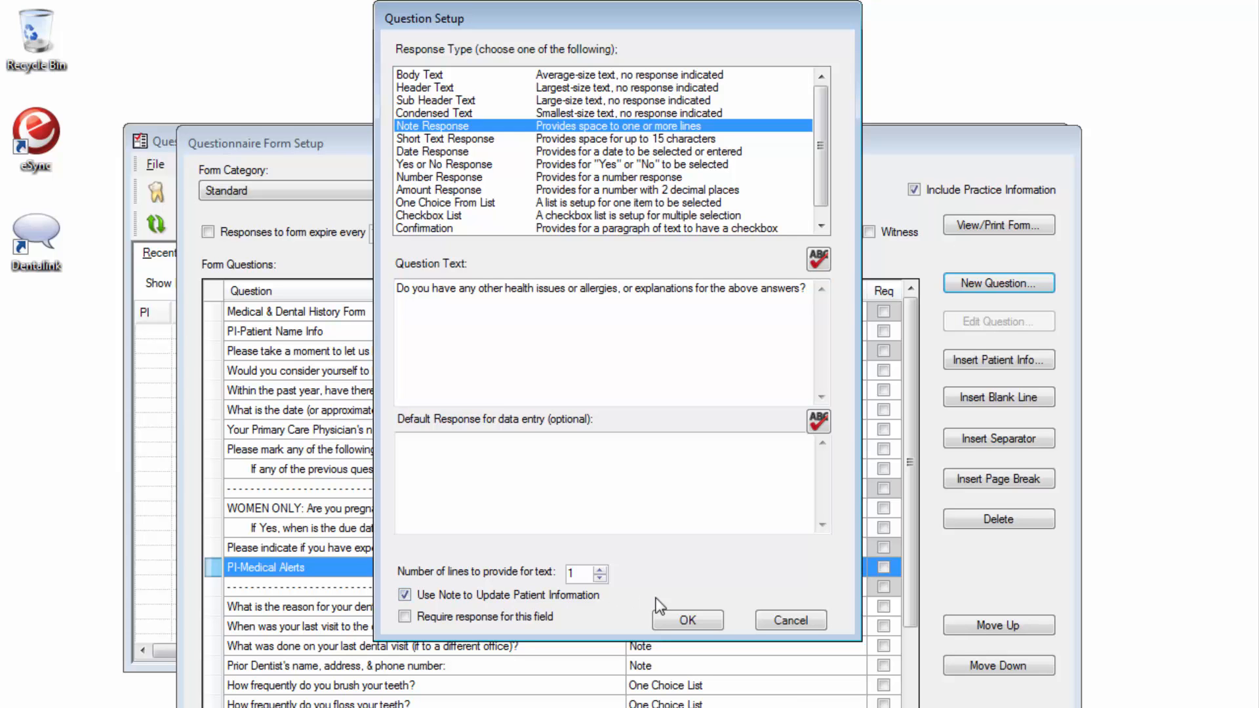
click(686, 620)
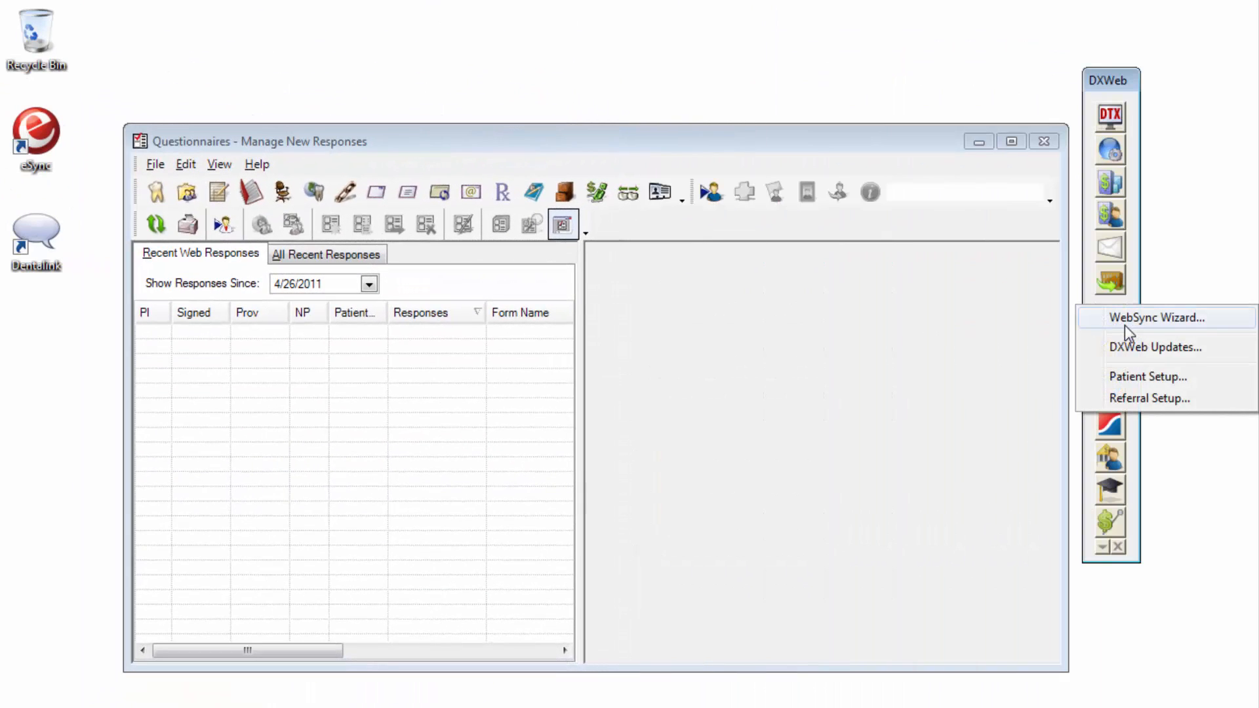
In the WebSync Wizard, select upload forms for existing patients and Medical & Dental History plus Patient Information Form for new patients.
click(1156, 317)
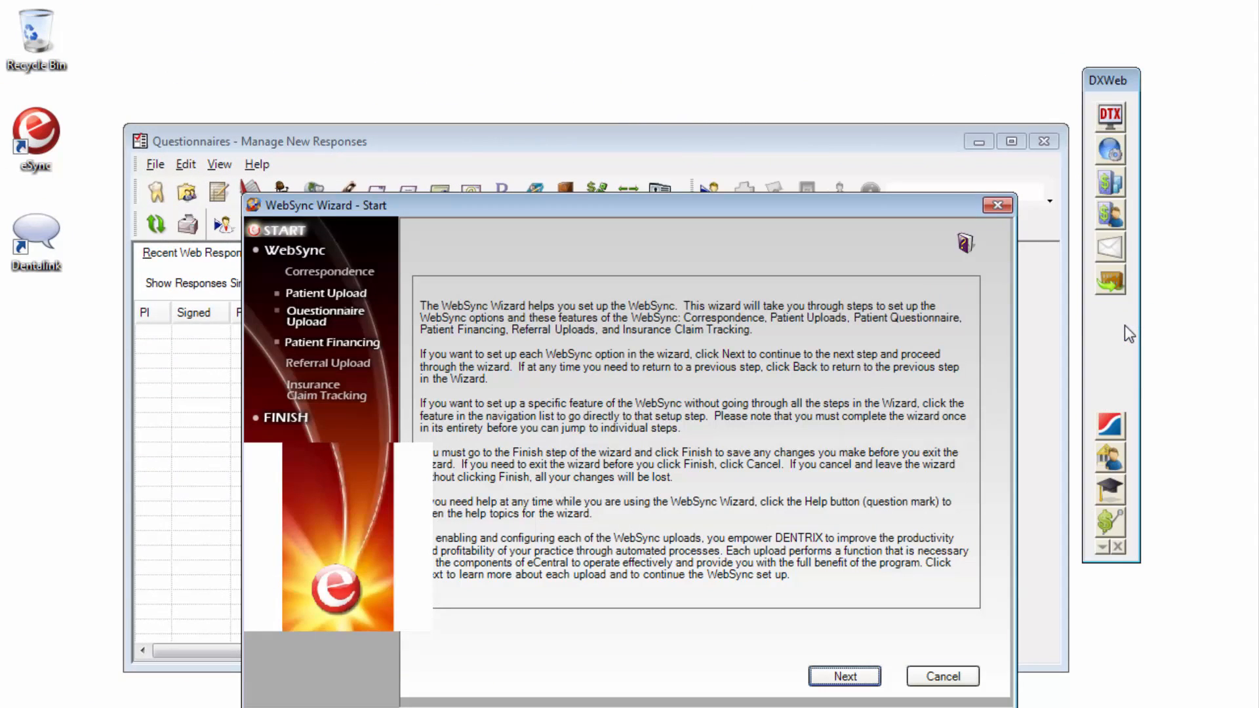
click(325, 316)
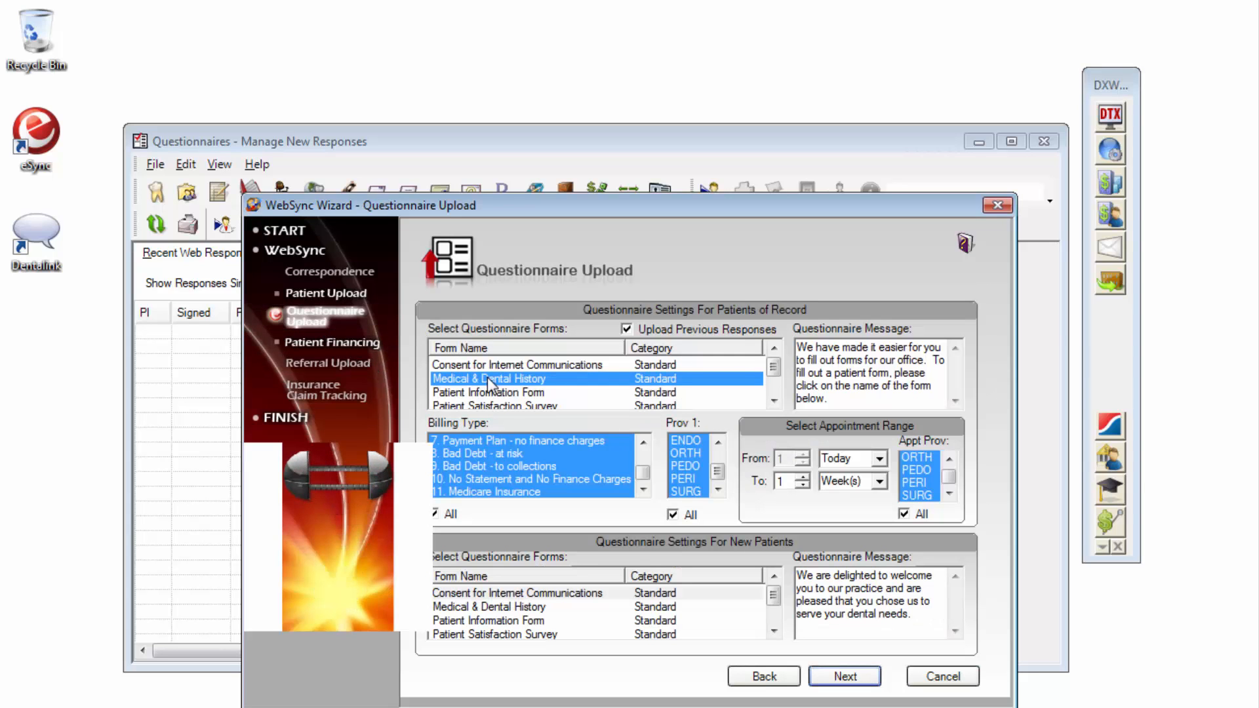
click(488, 392)
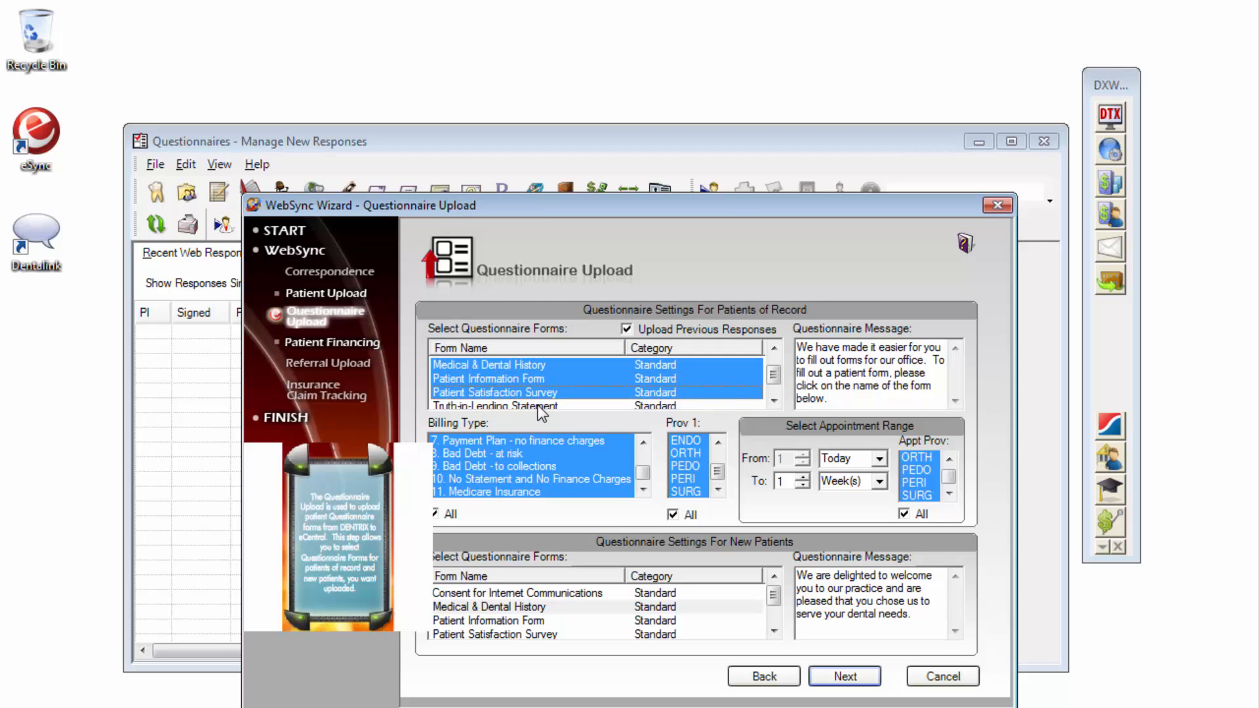
click(489, 606)
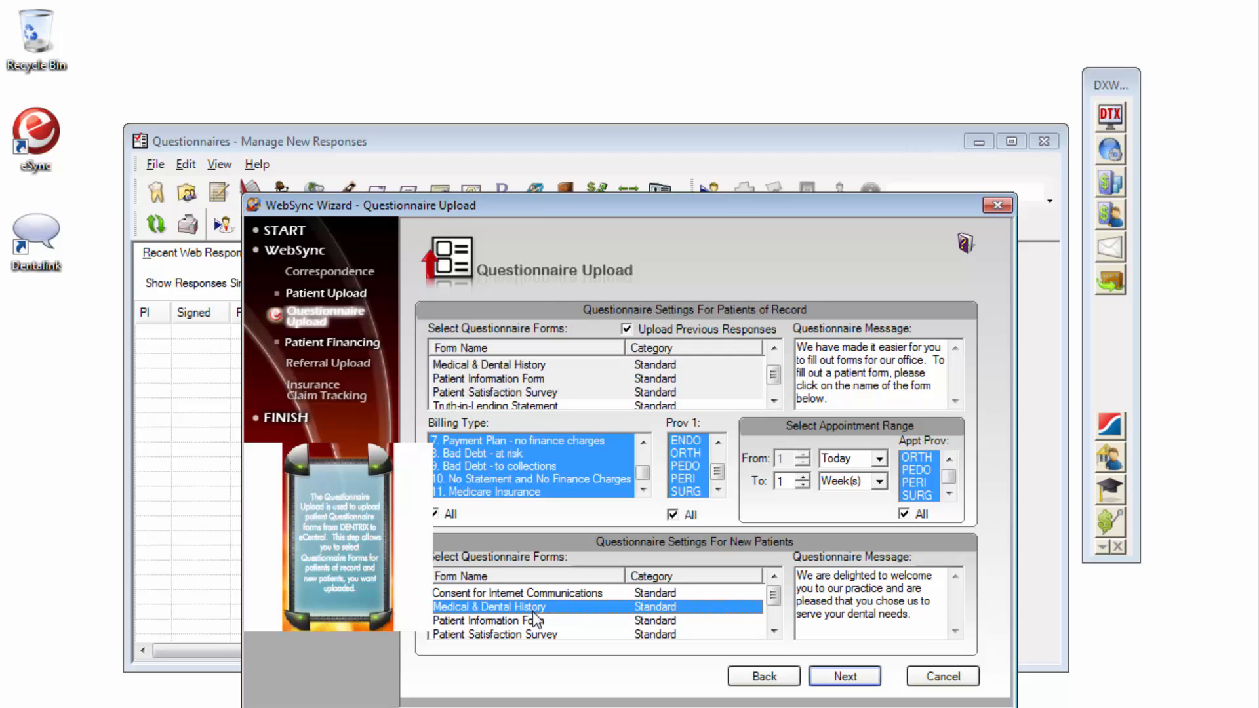
click(488, 620)
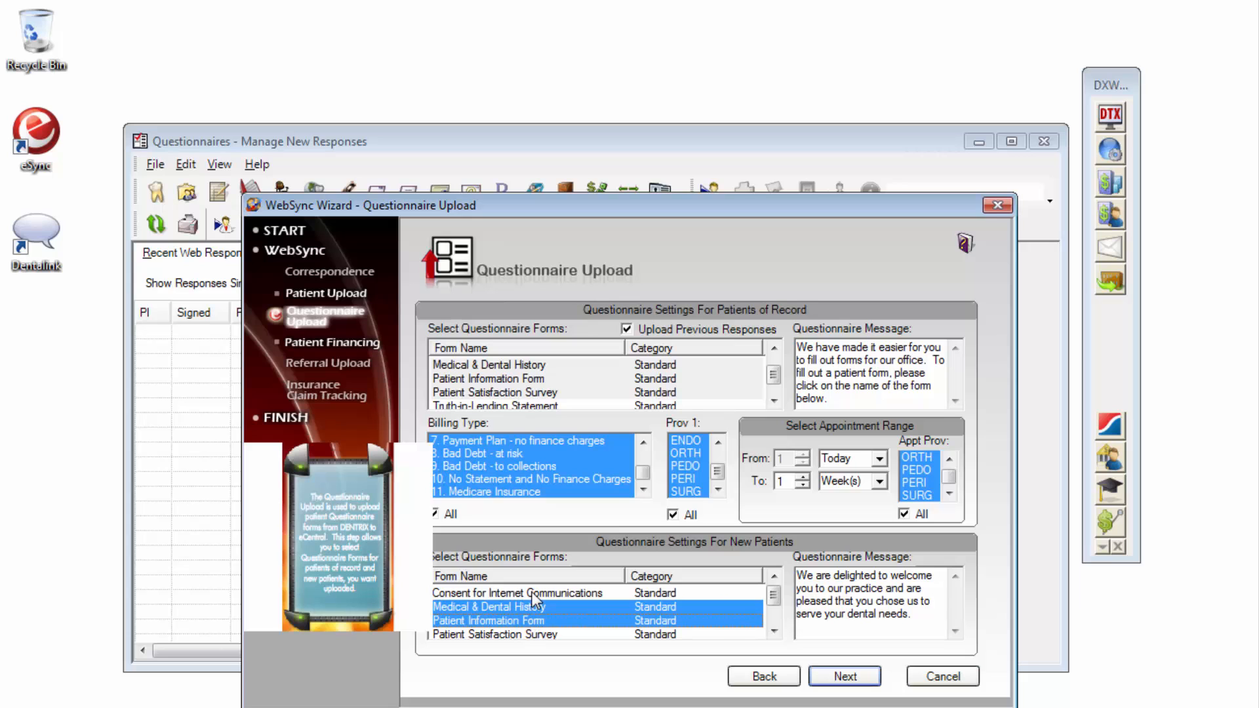
Advance through the remaining wizard pages and finish to save the WebSync settings.
click(843, 677)
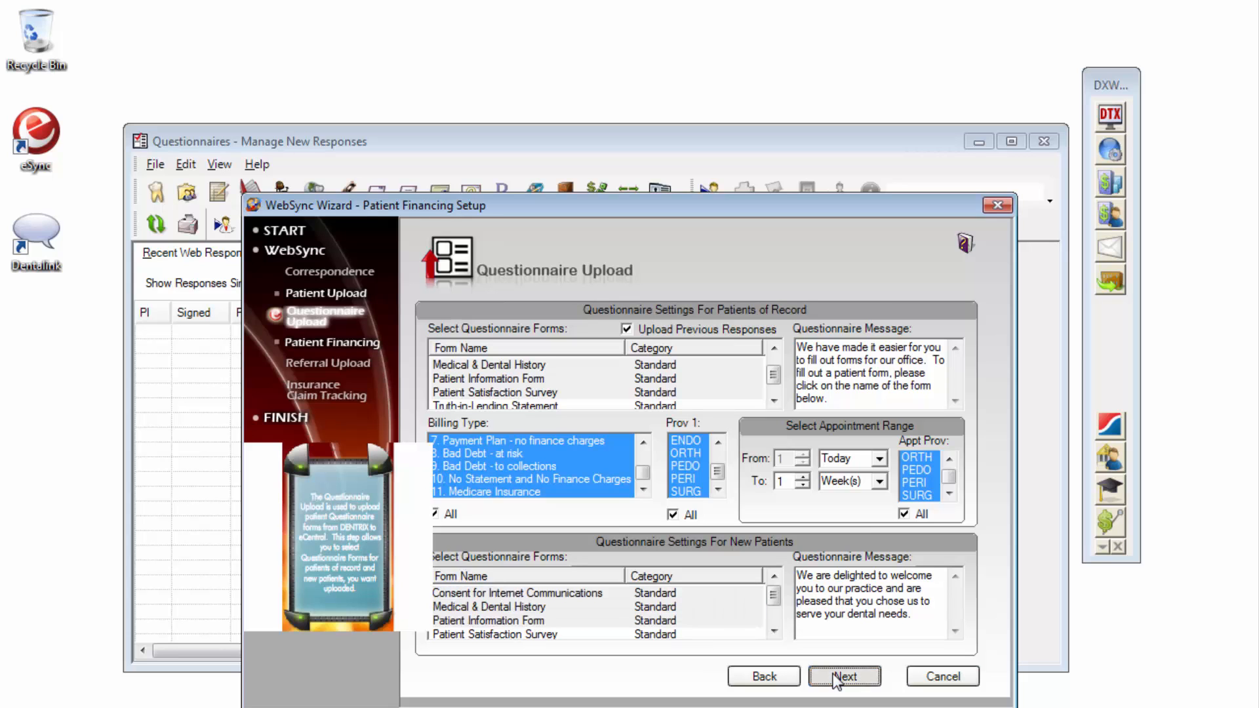
click(842, 677)
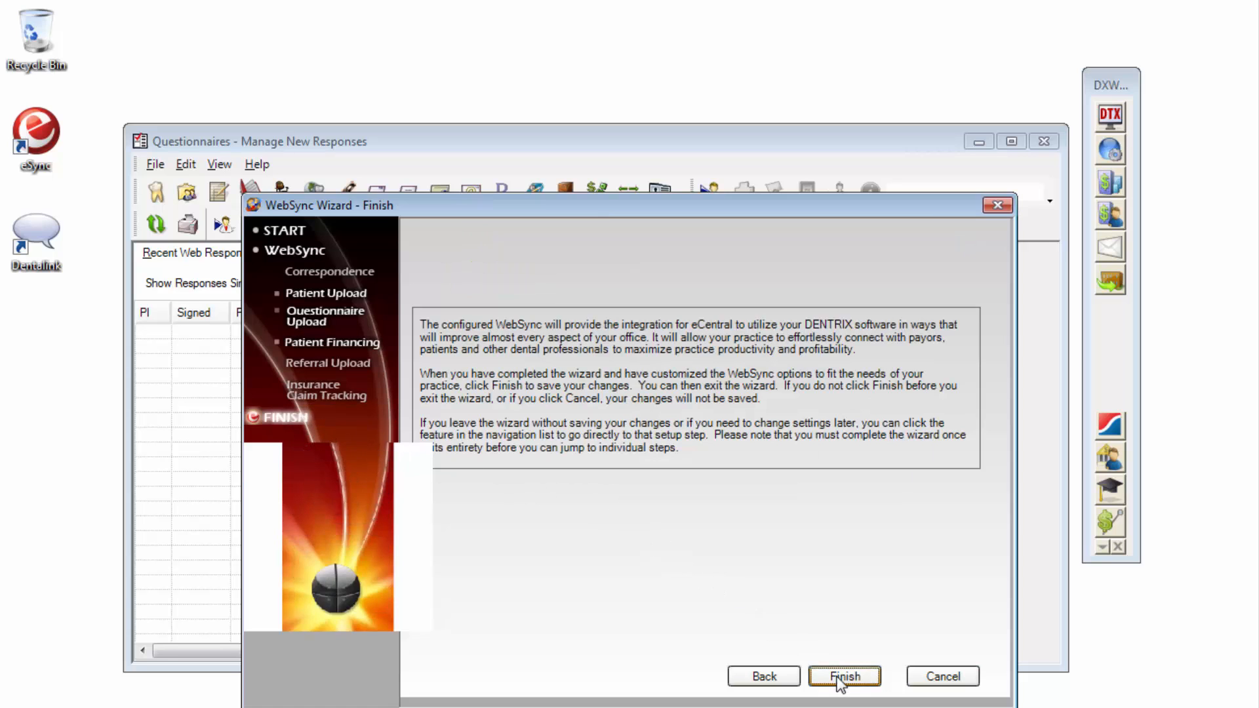
click(843, 677)
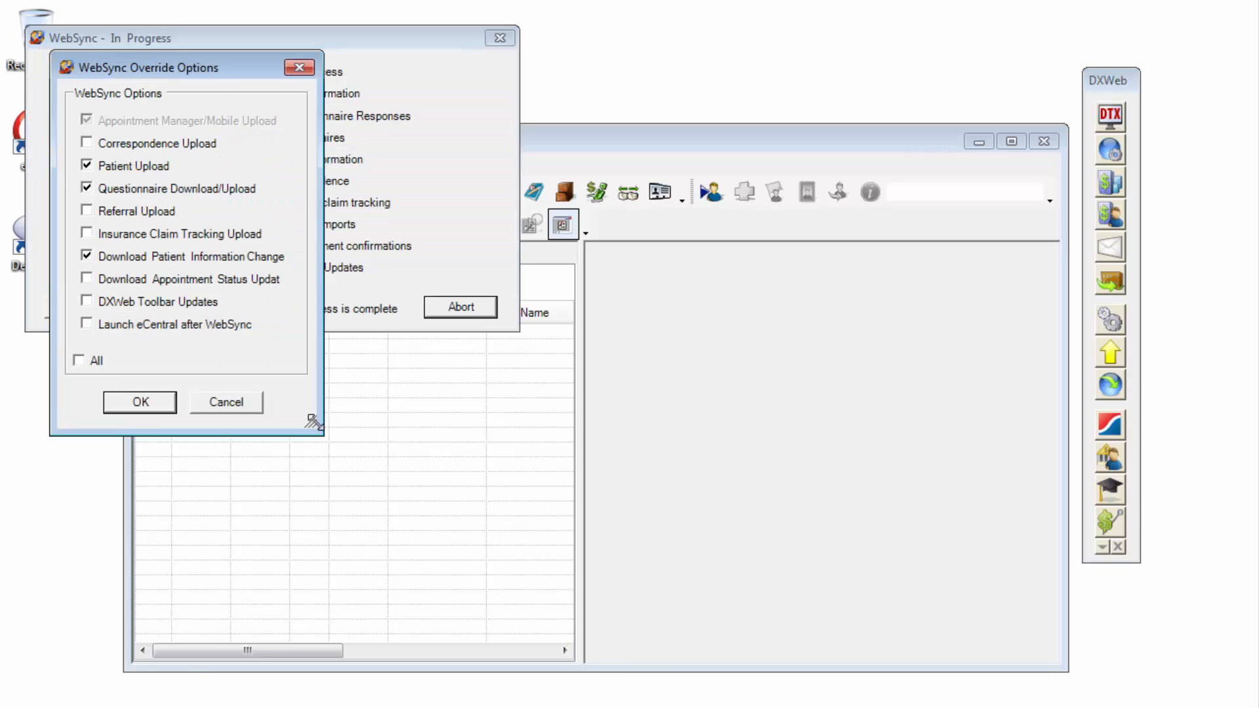
Run WebSync with the override options, then start Update Patient Information on the second downloaded response.
click(139, 401)
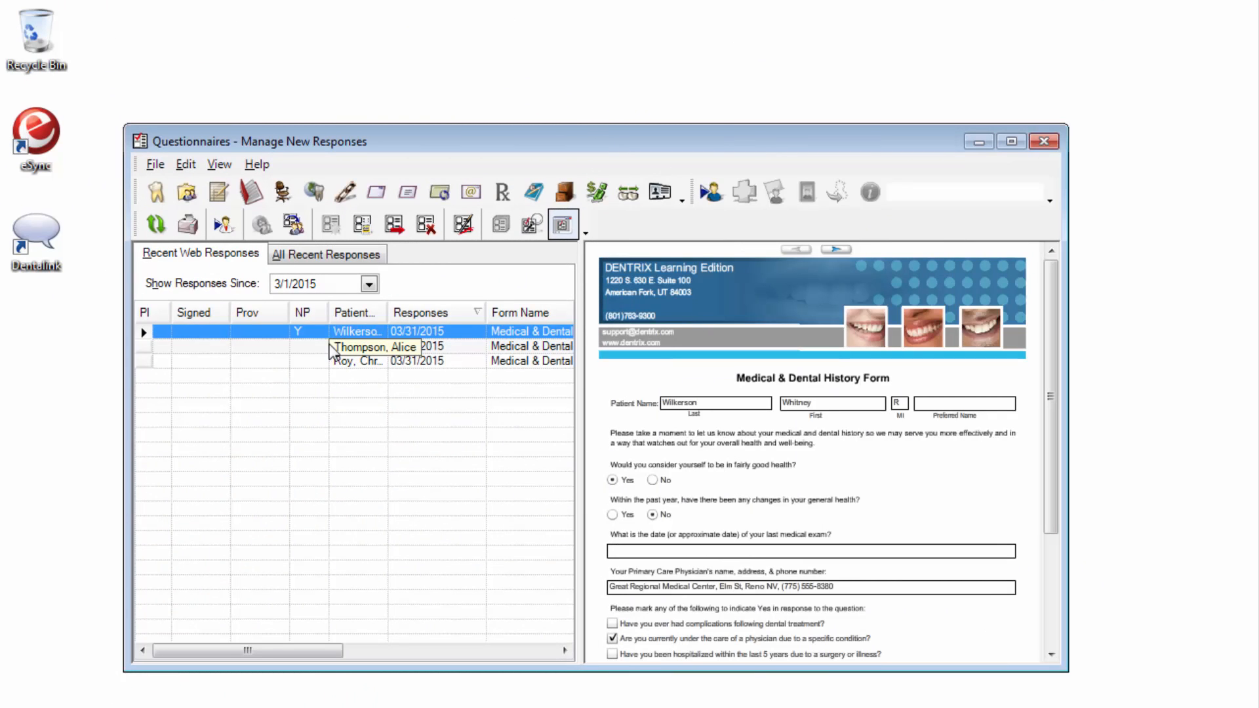
click(356, 347)
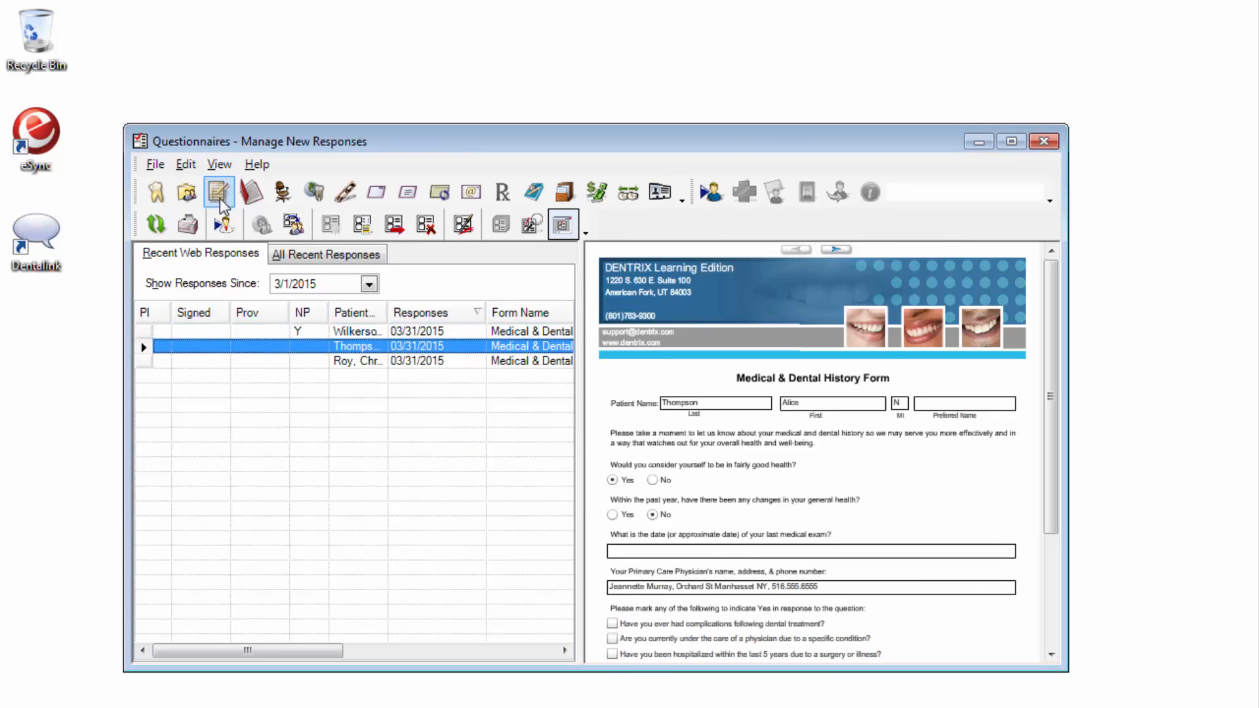
click(185, 164)
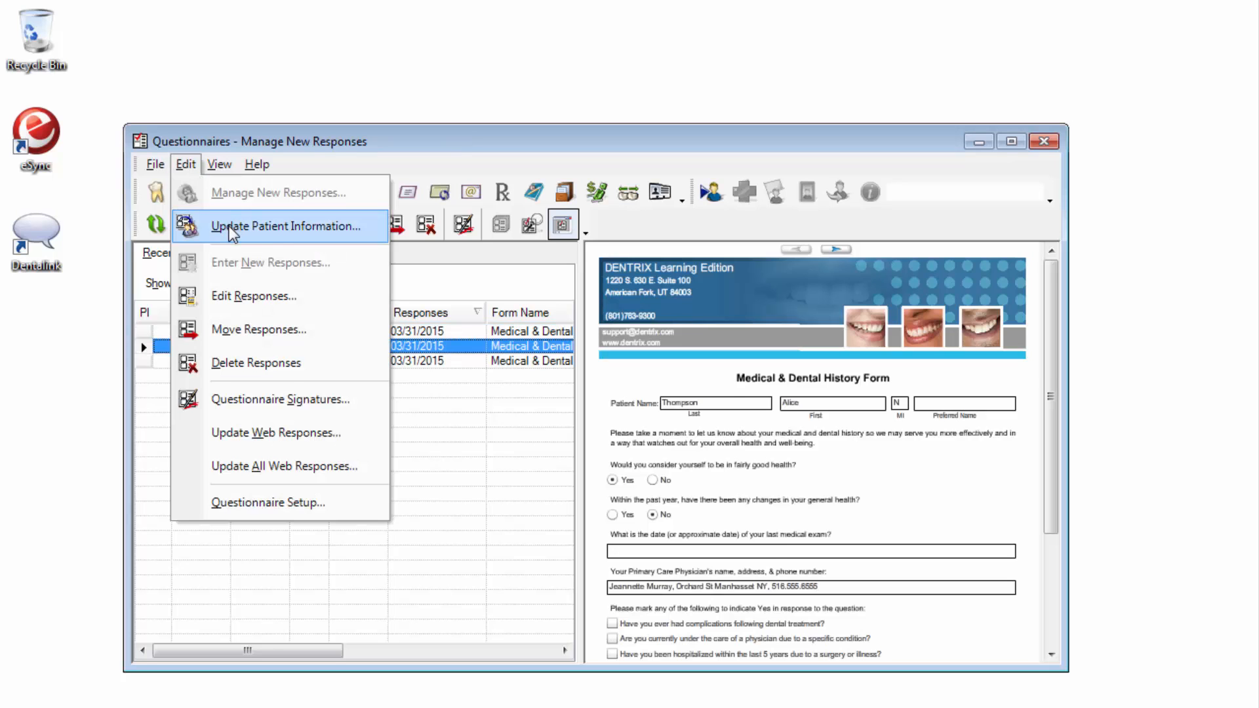
click(289, 225)
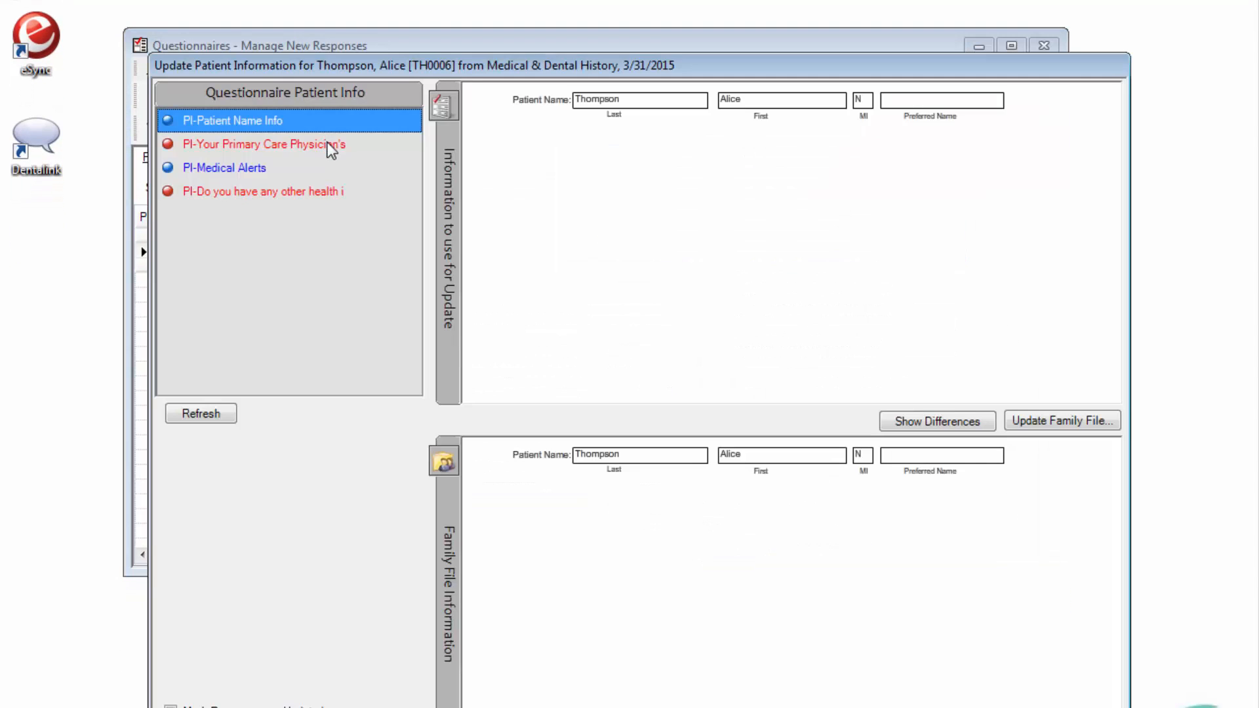
click(265, 144)
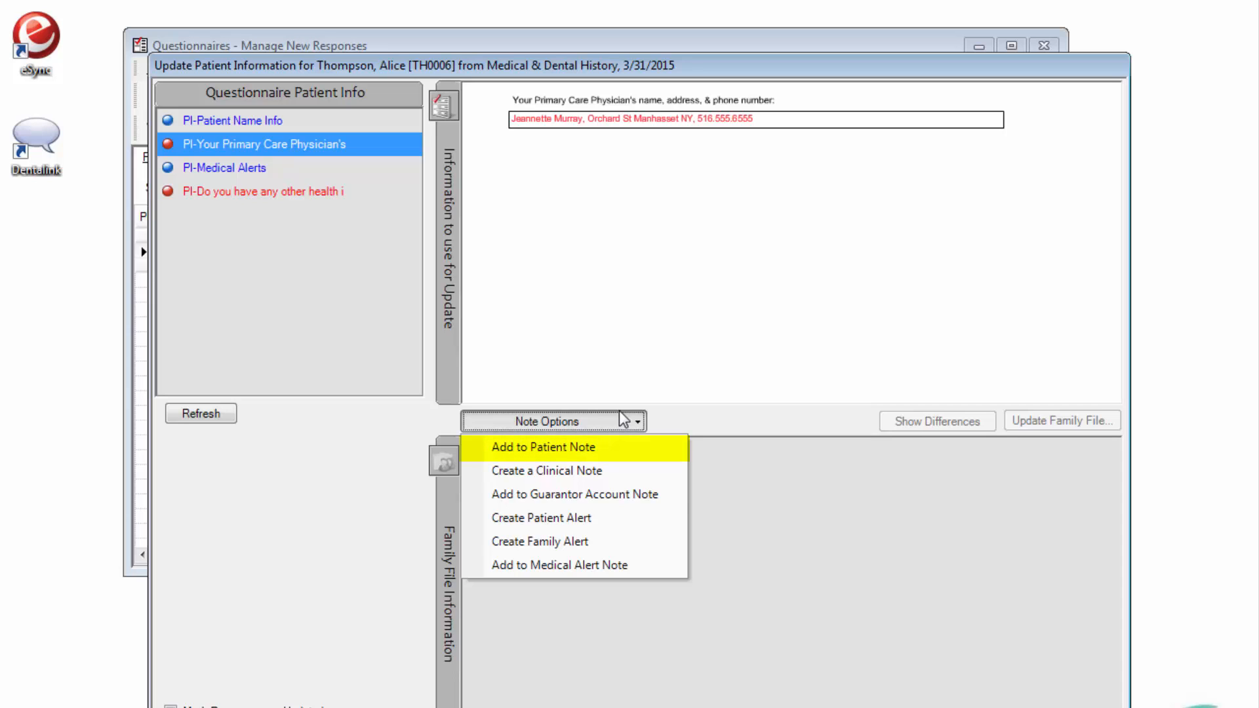
mouse_move(573, 495)
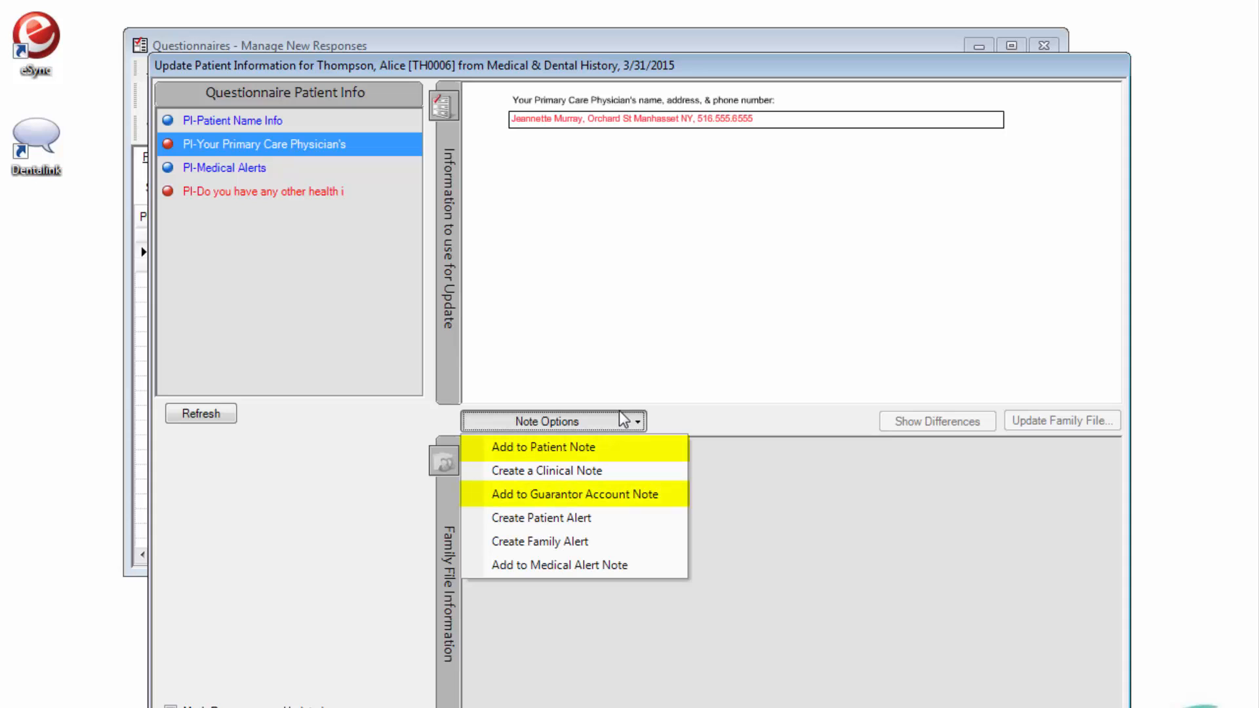
mouse_move(559, 564)
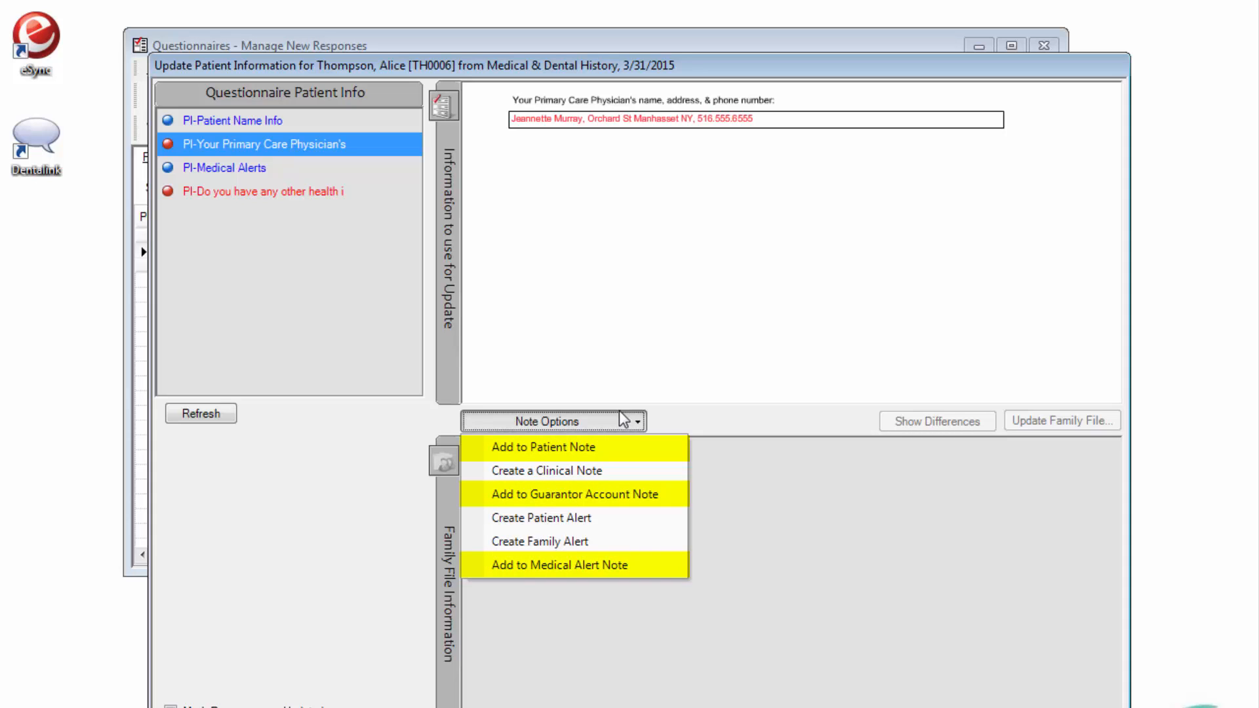
click(542, 447)
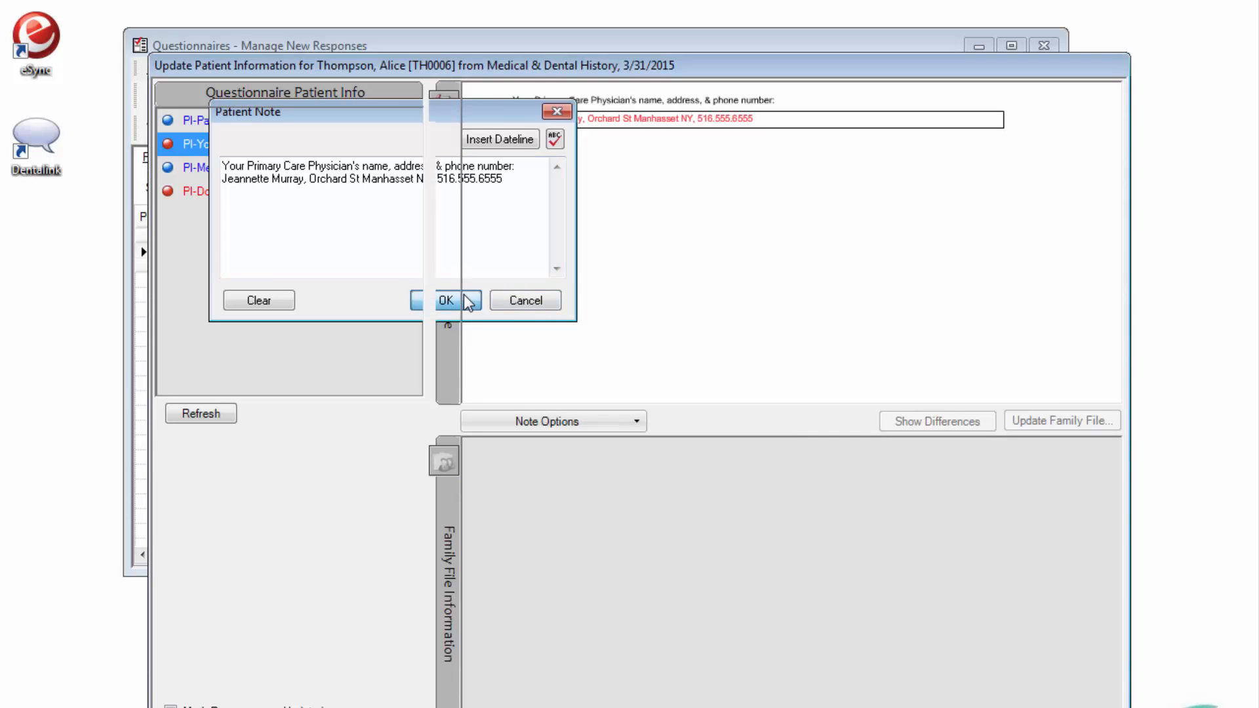
click(446, 299)
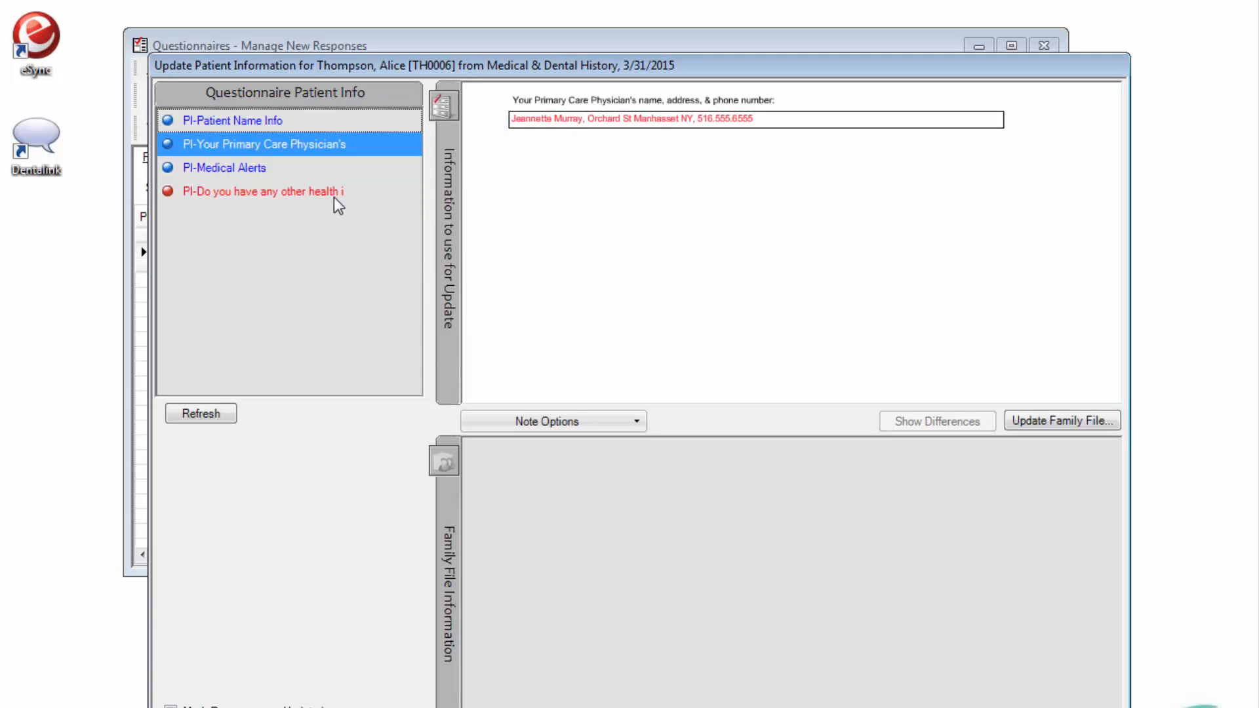
Send the other-health-issues (post-hepatic jaundice) answer to a Medical Alert Note via Note Options.
click(259, 192)
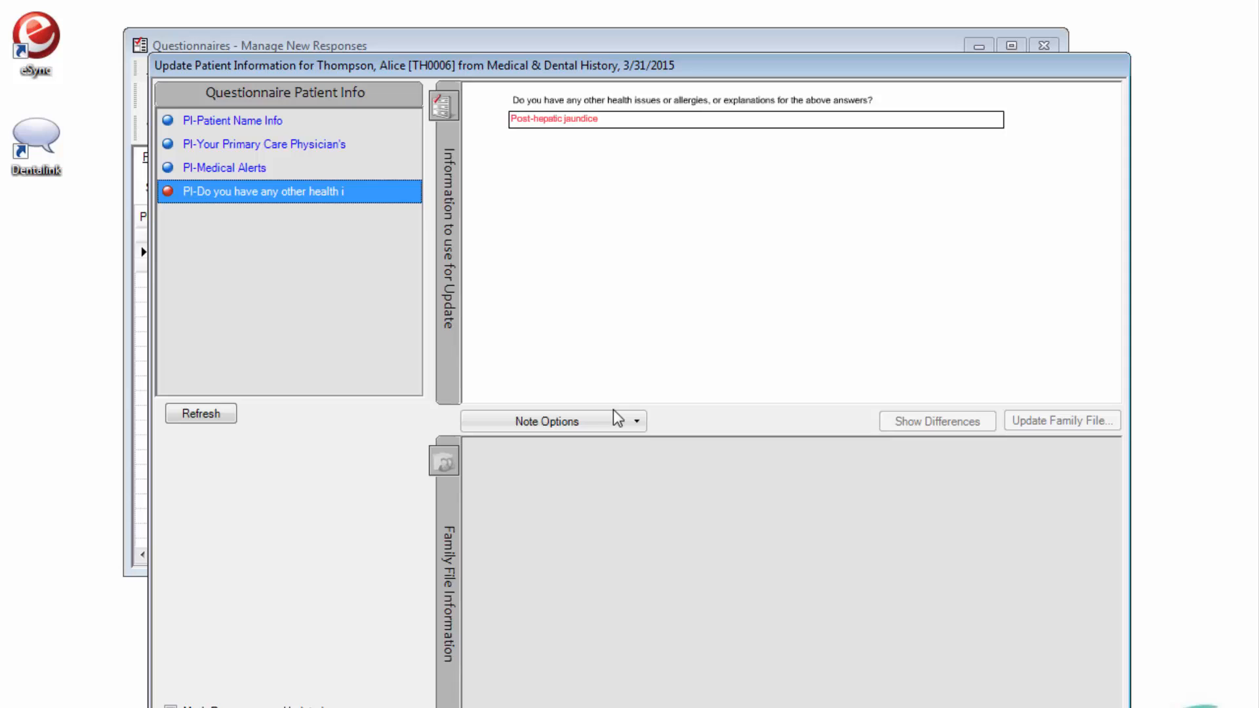
click(637, 421)
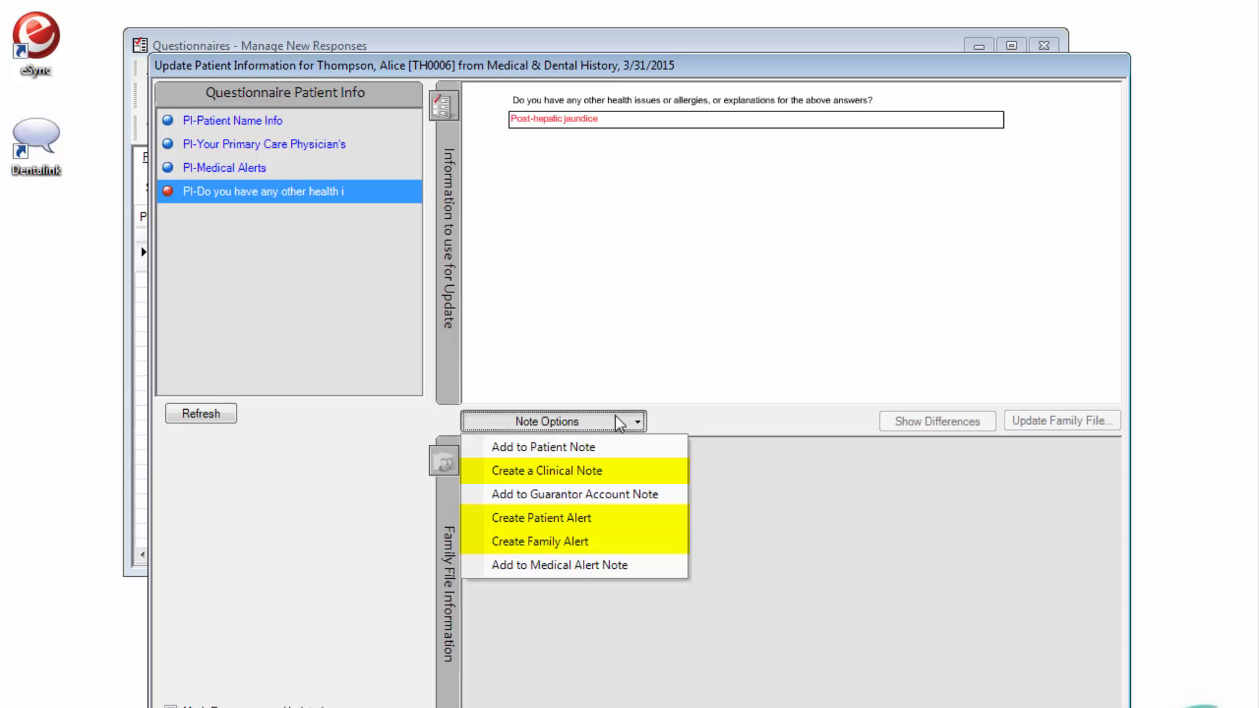
mouse_move(574, 494)
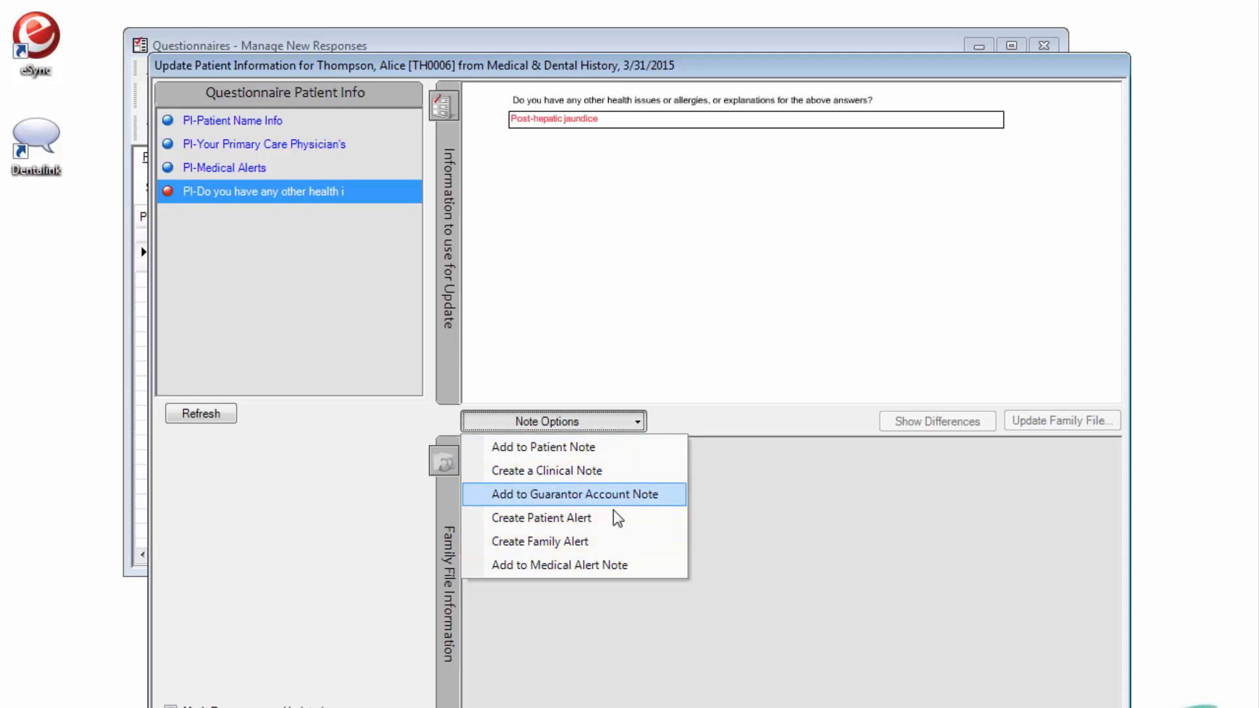
click(558, 563)
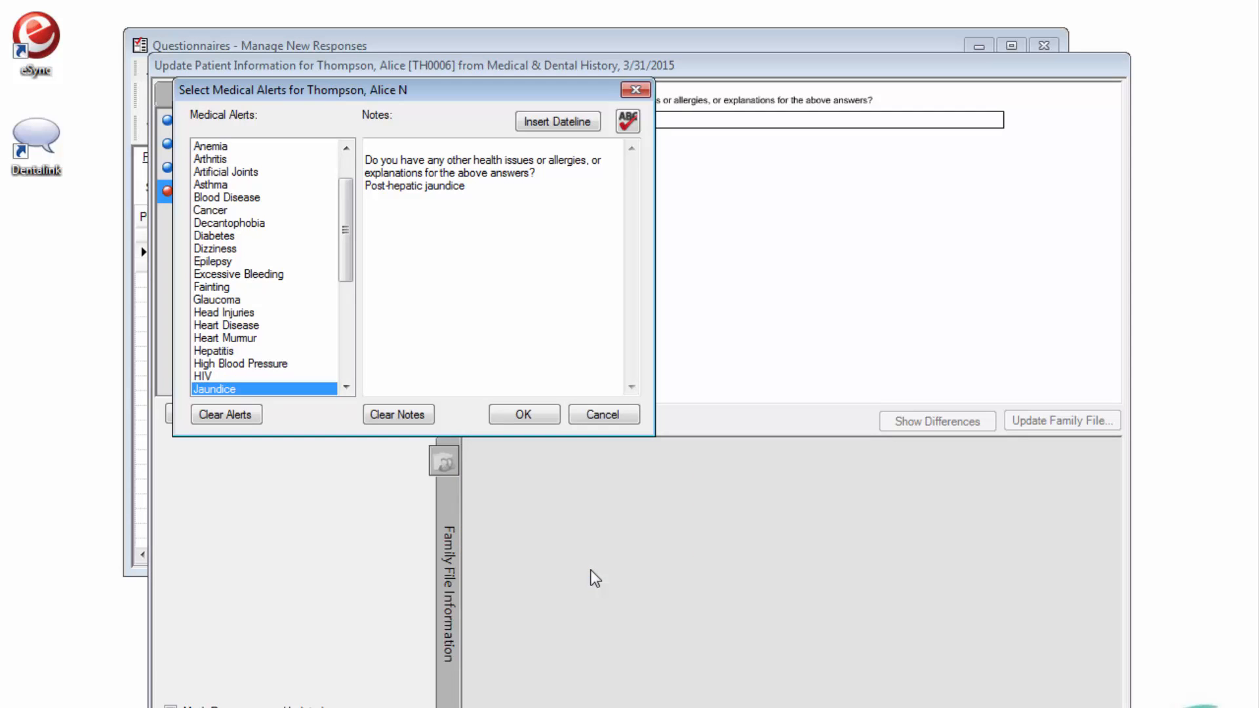